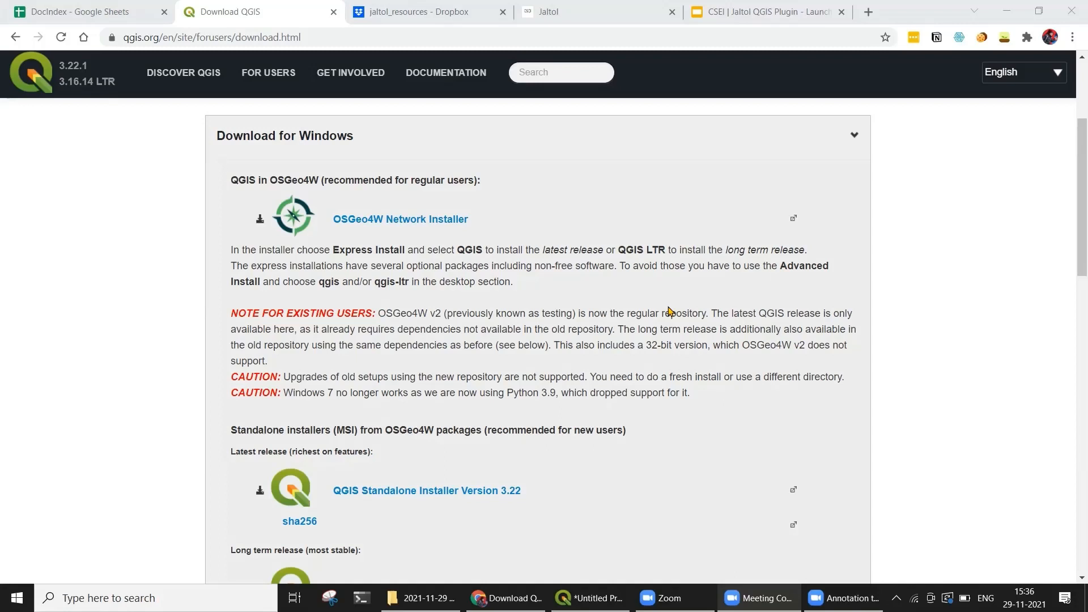
{"action": "mouse_move", "coordinate": [426, 229]}
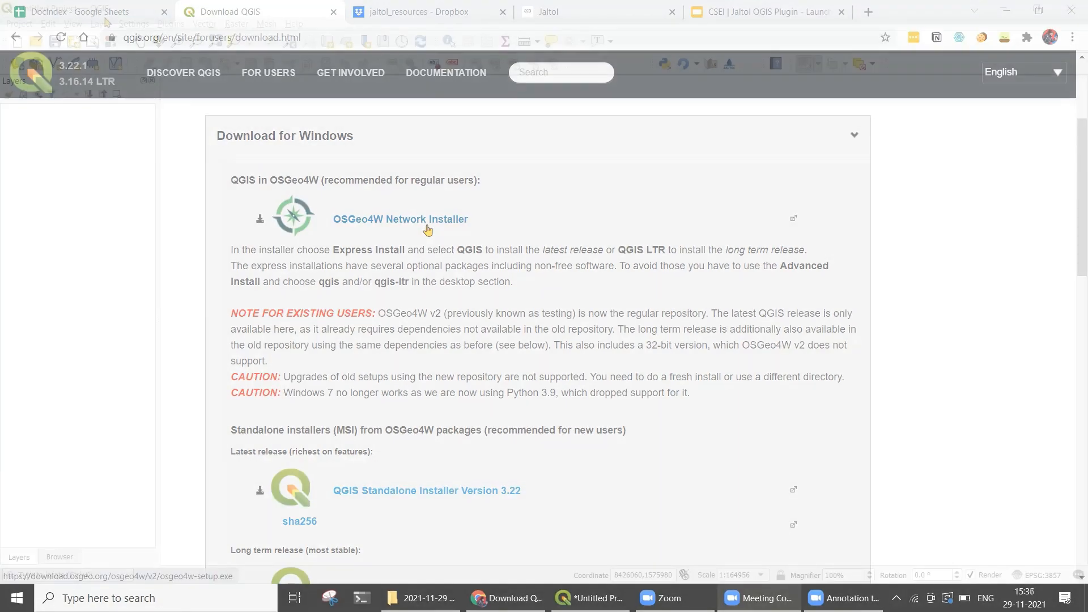
- Bring QGIS forward, glance at the Browser's drives and data services, then return to Layers
{"action": "left_click", "coordinate": [590, 598]}
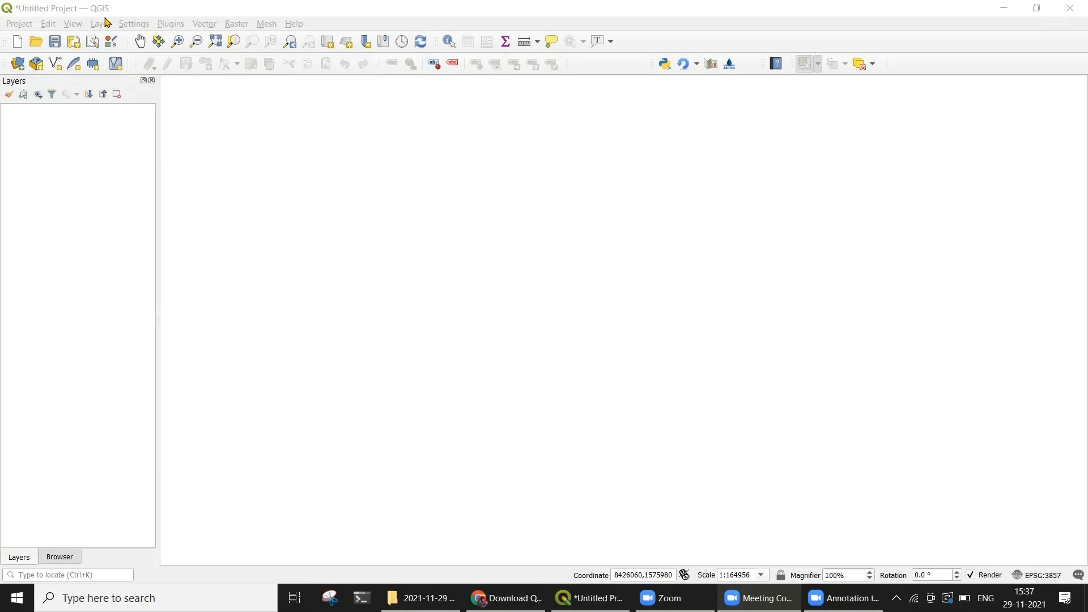
{"action": "mouse_move", "coordinate": [149, 22]}
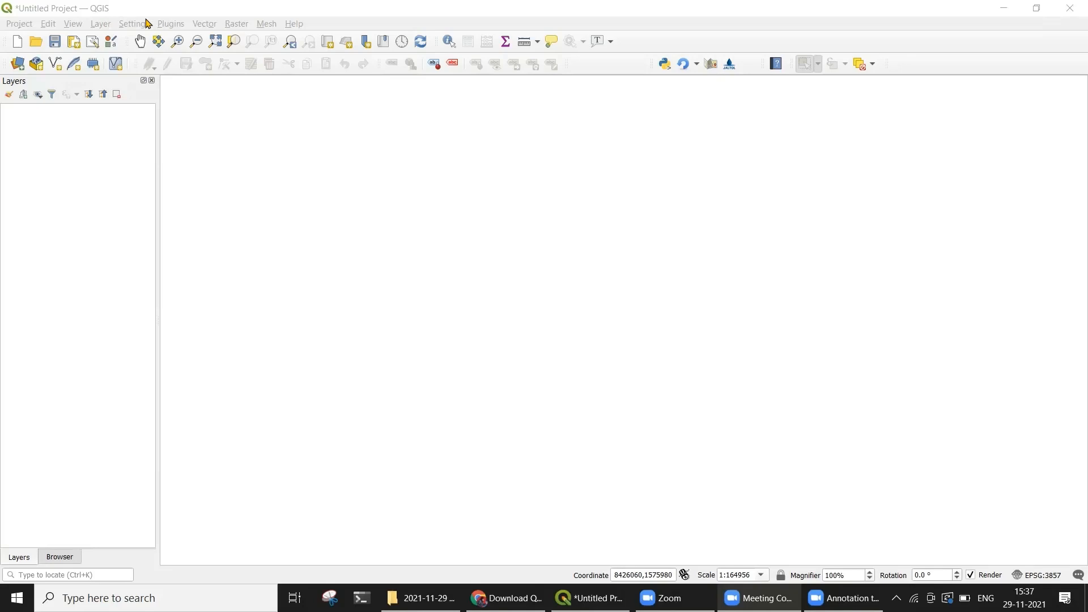
{"action": "mouse_move", "coordinate": [186, 45]}
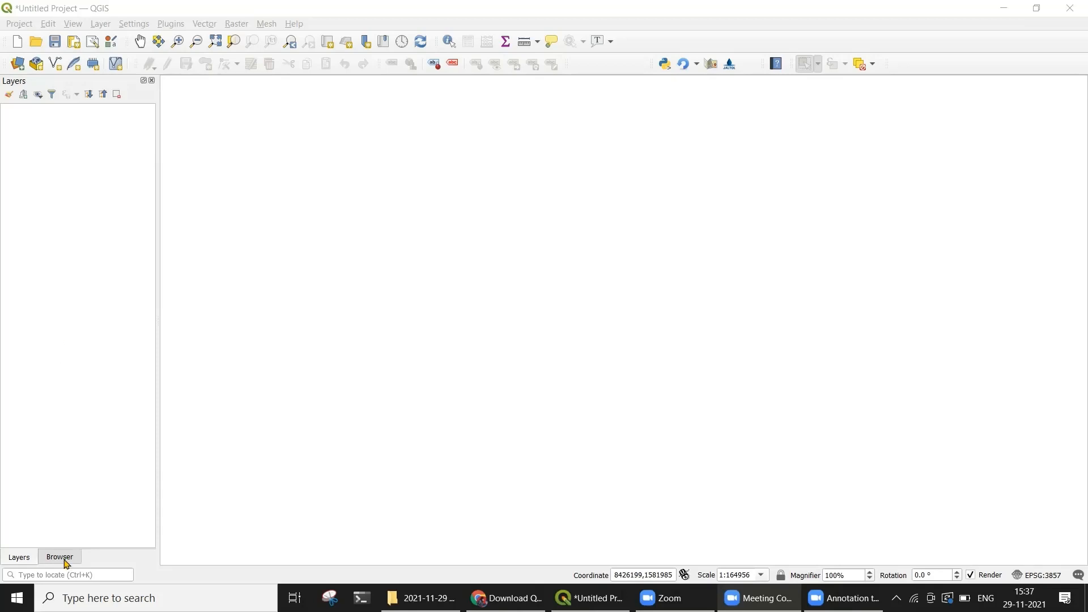
{"action": "left_click", "coordinate": [59, 556]}
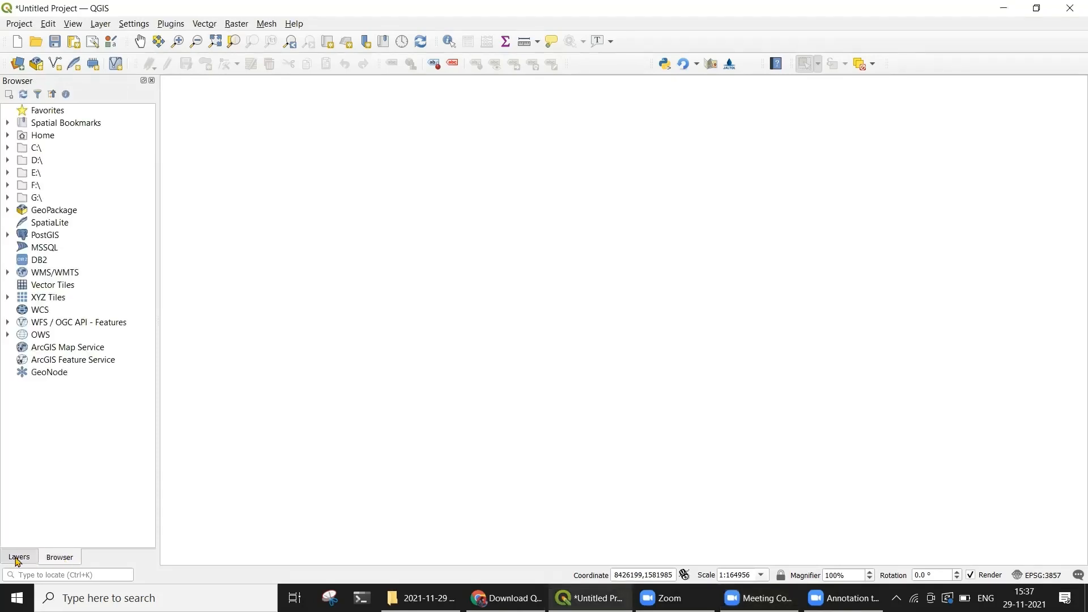
{"action": "left_click", "coordinate": [20, 557]}
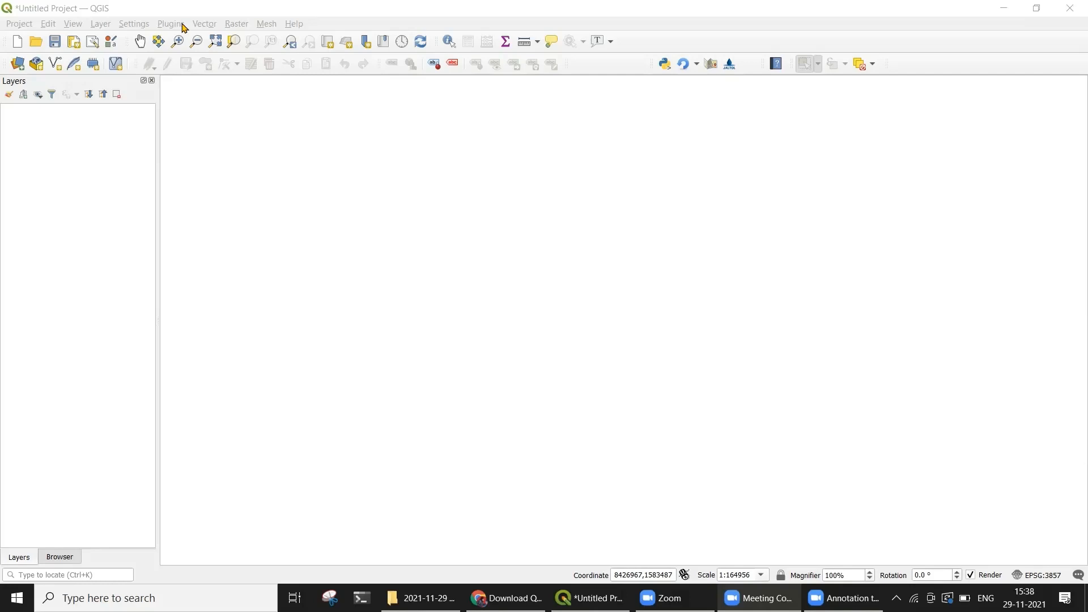
- Open Manage and Install Plugins to view the installed Jaltol plugin, version 1.0.1
{"action": "left_click", "coordinate": [170, 23]}
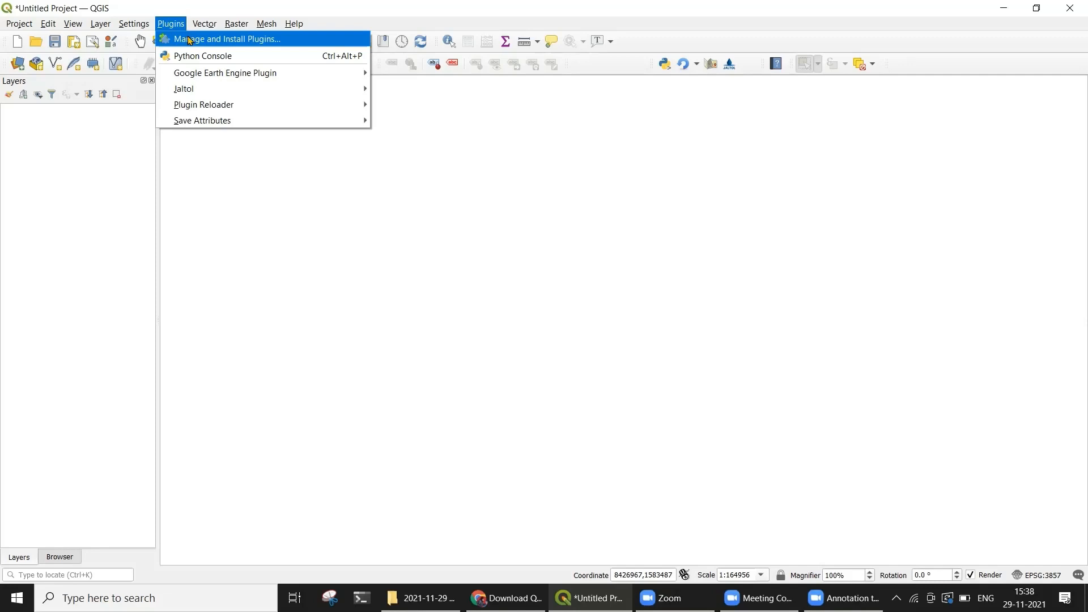
{"action": "left_click", "coordinate": [225, 39]}
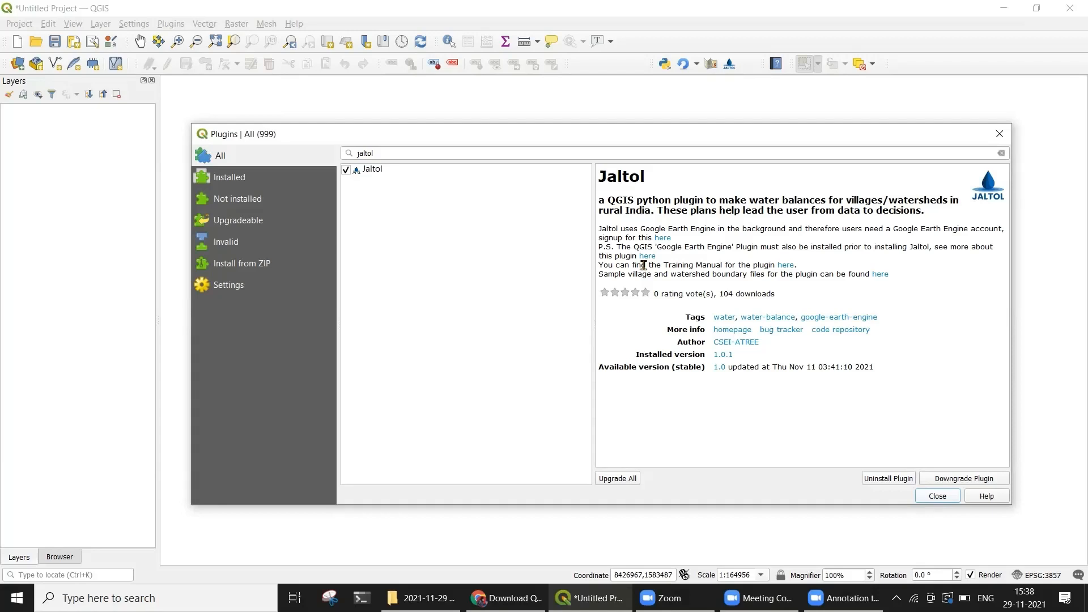
{"action": "mouse_move", "coordinate": [675, 265]}
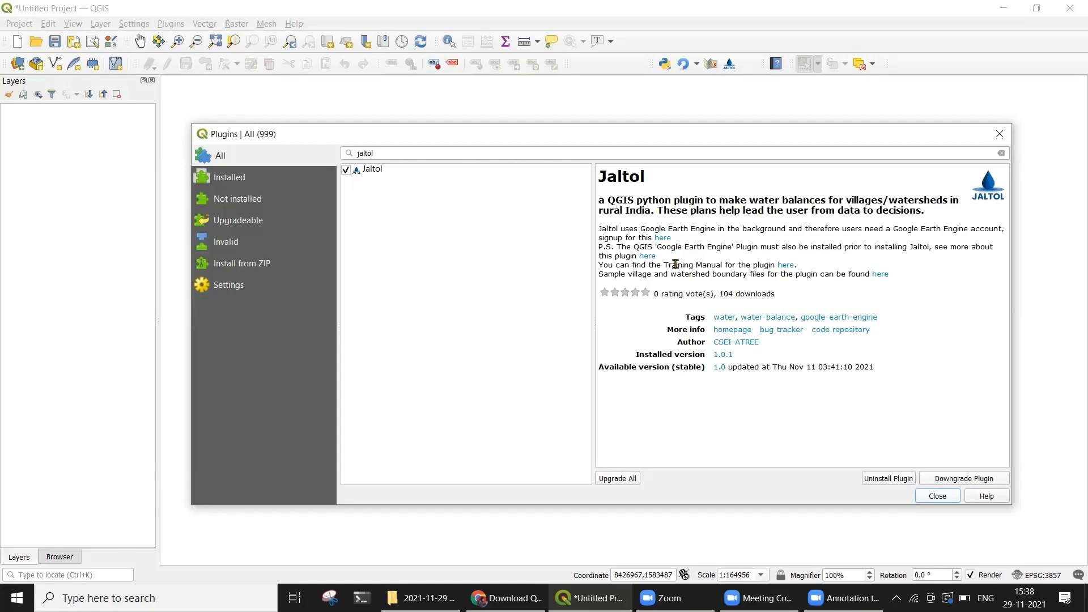
{"action": "mouse_move", "coordinate": [657, 260]}
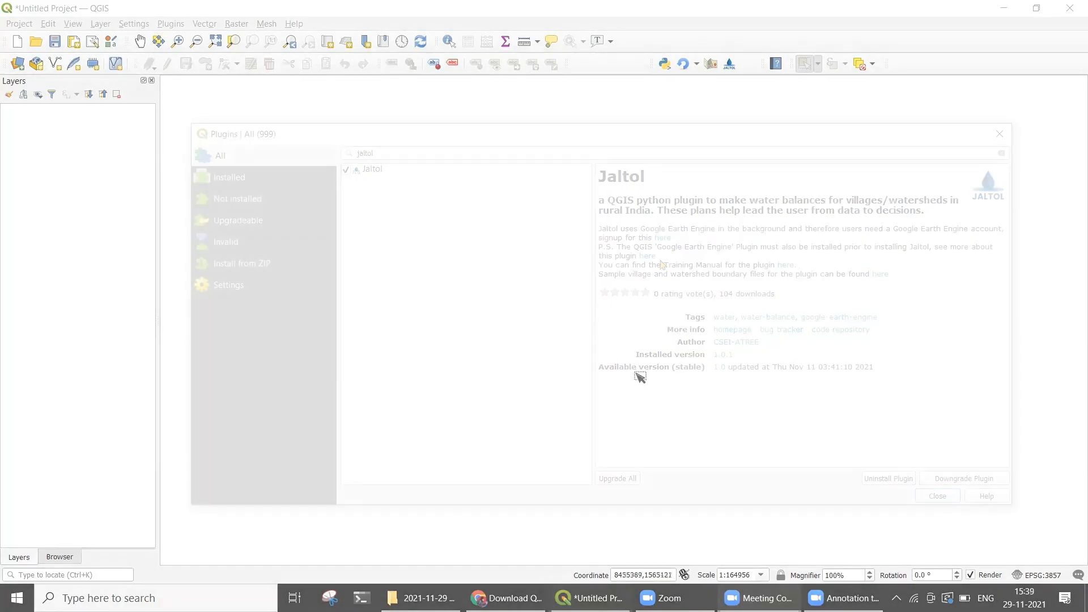
- Close the Plugins dialog to return to the empty untitled project
{"action": "left_click", "coordinate": [938, 496]}
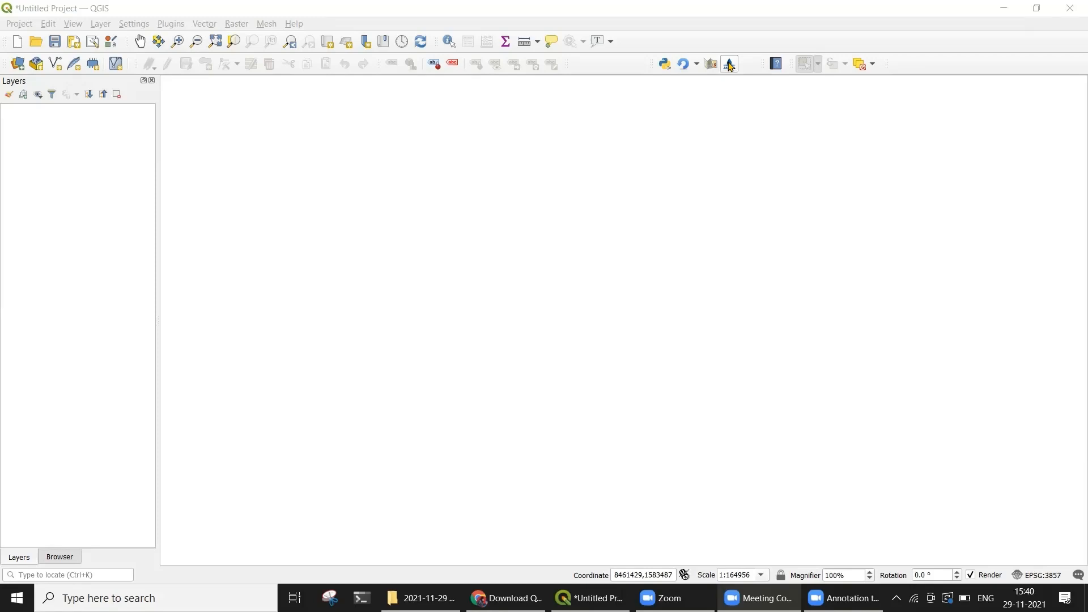
- Open the Jaltol panel and browse Area of Interest, Water Balance, Base Layers, then About
{"action": "left_click", "coordinate": [729, 63]}
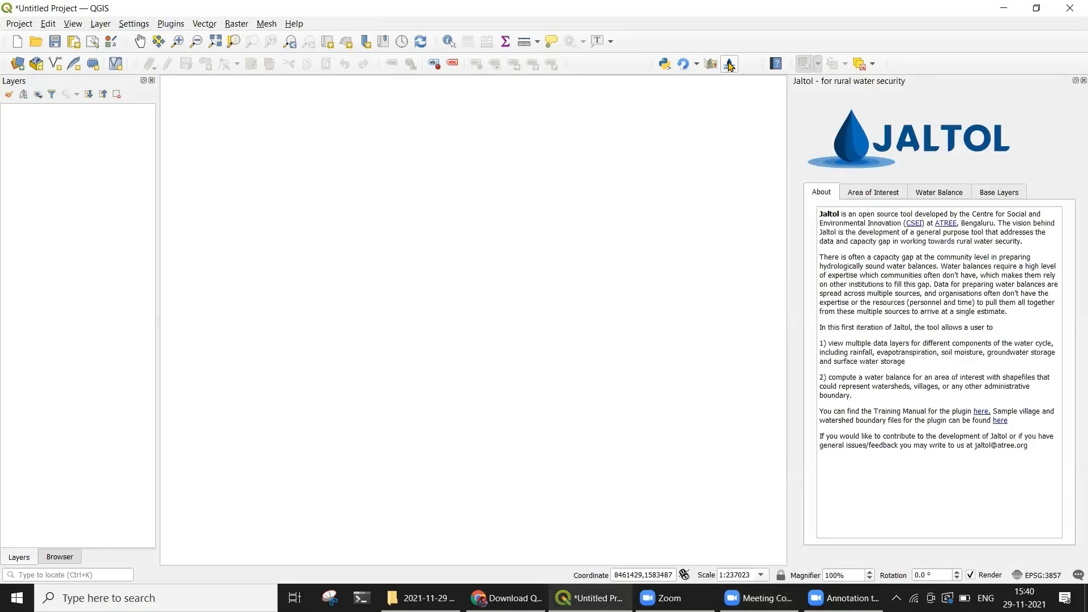
{"action": "mouse_move", "coordinate": [856, 161]}
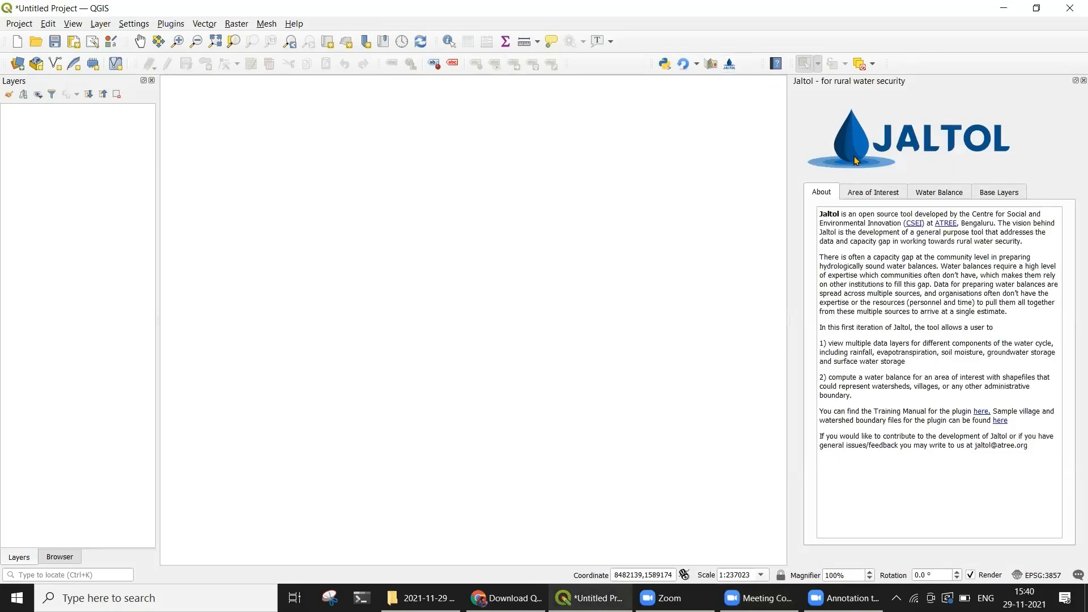
{"action": "mouse_move", "coordinate": [831, 203]}
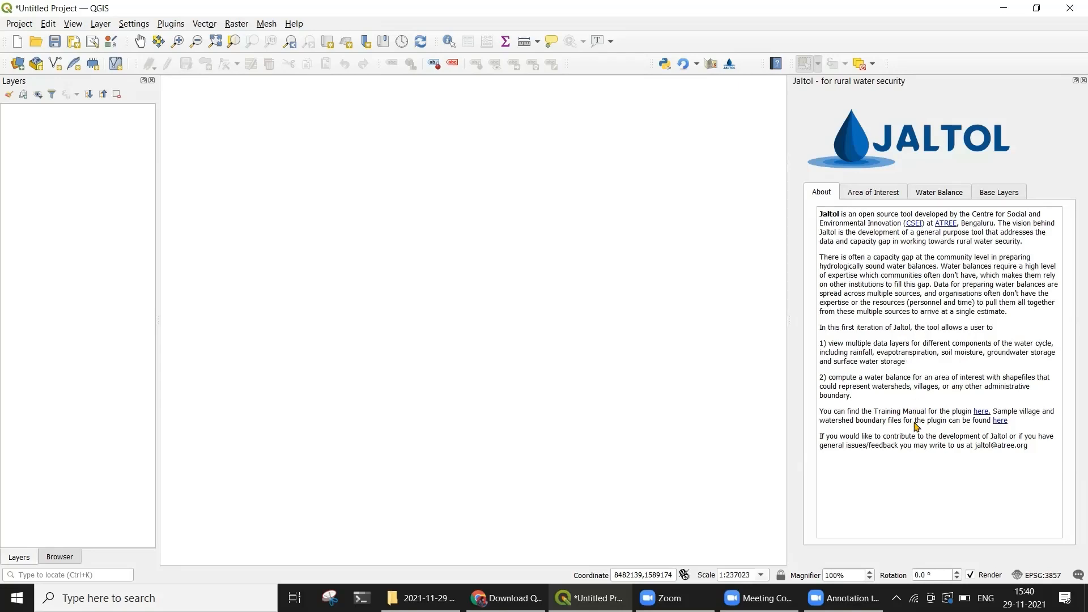
{"action": "left_click", "coordinate": [874, 191]}
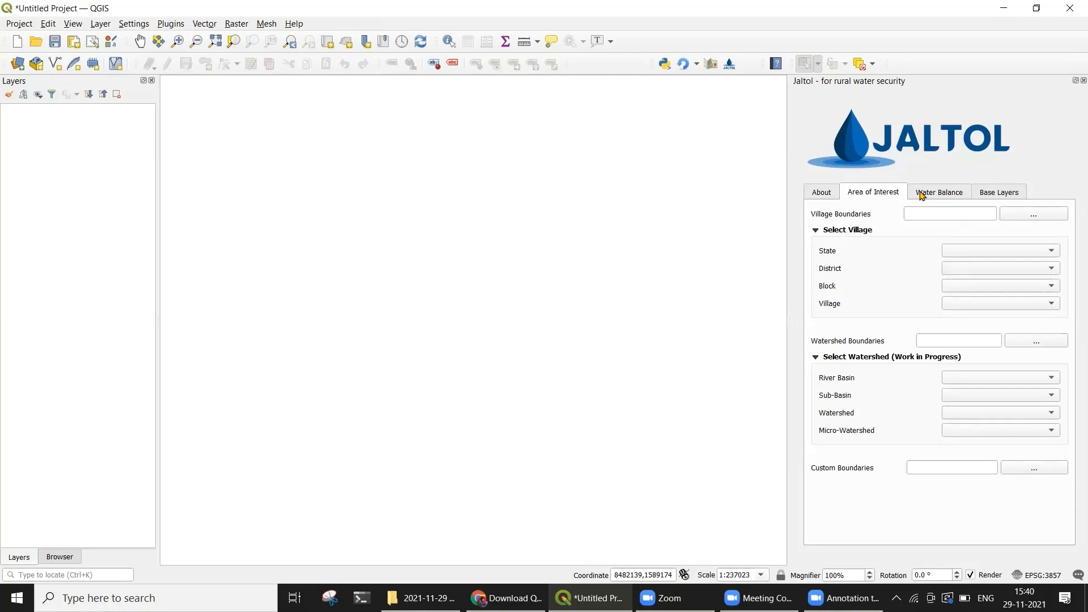
{"action": "left_click", "coordinate": [940, 191]}
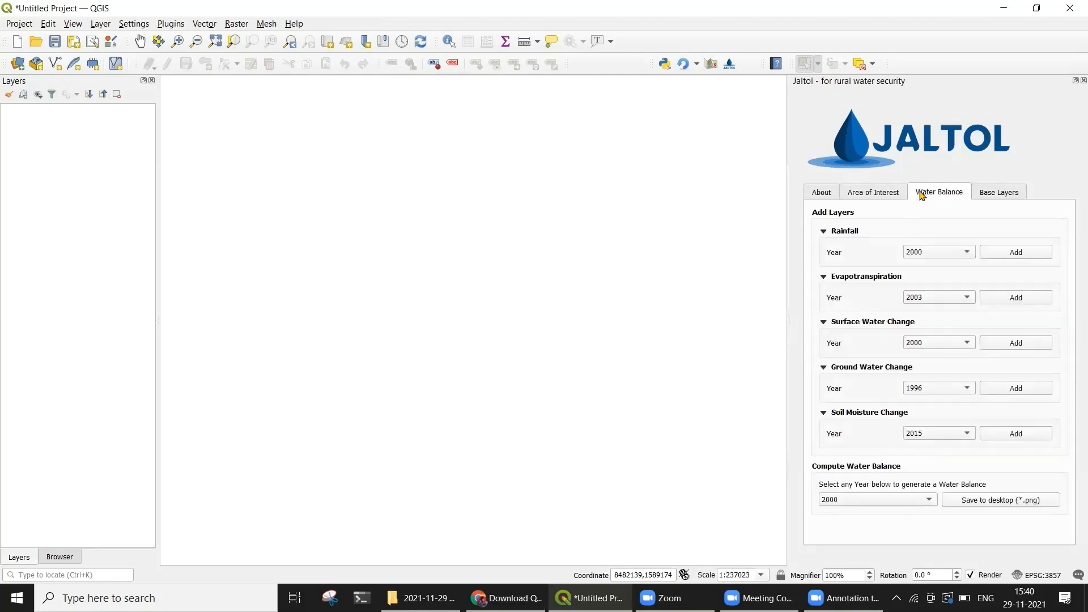
{"action": "left_click", "coordinate": [999, 193]}
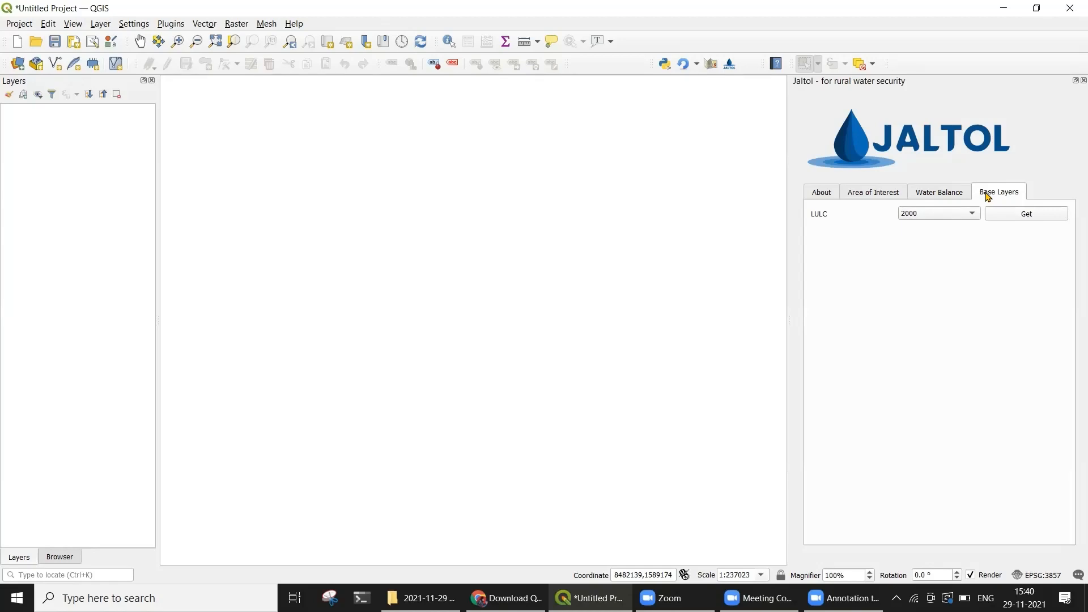
{"action": "left_click", "coordinate": [821, 191]}
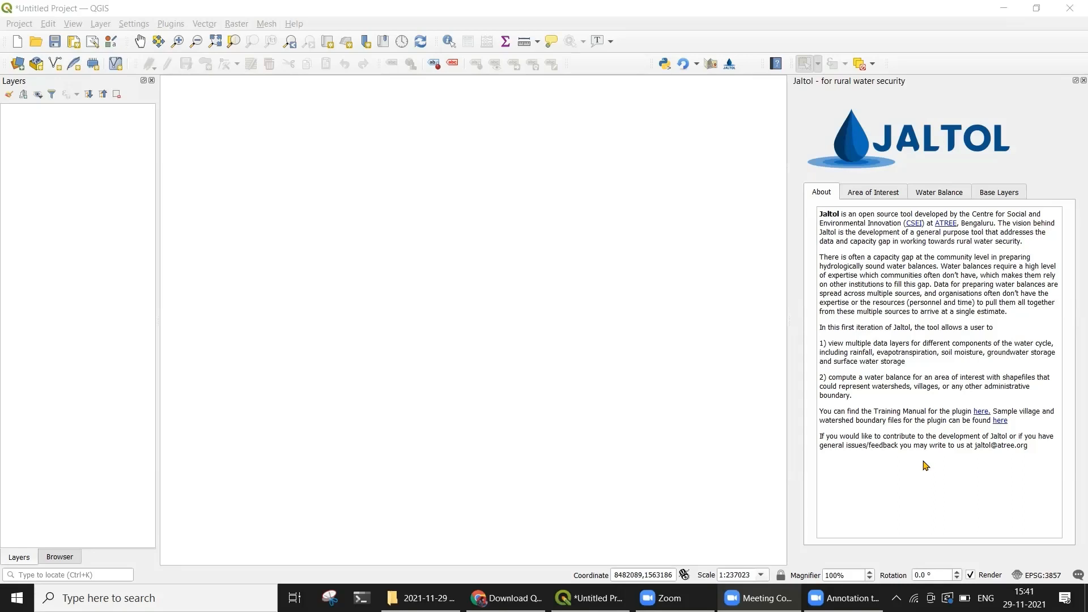
{"action": "mouse_move", "coordinate": [933, 459]}
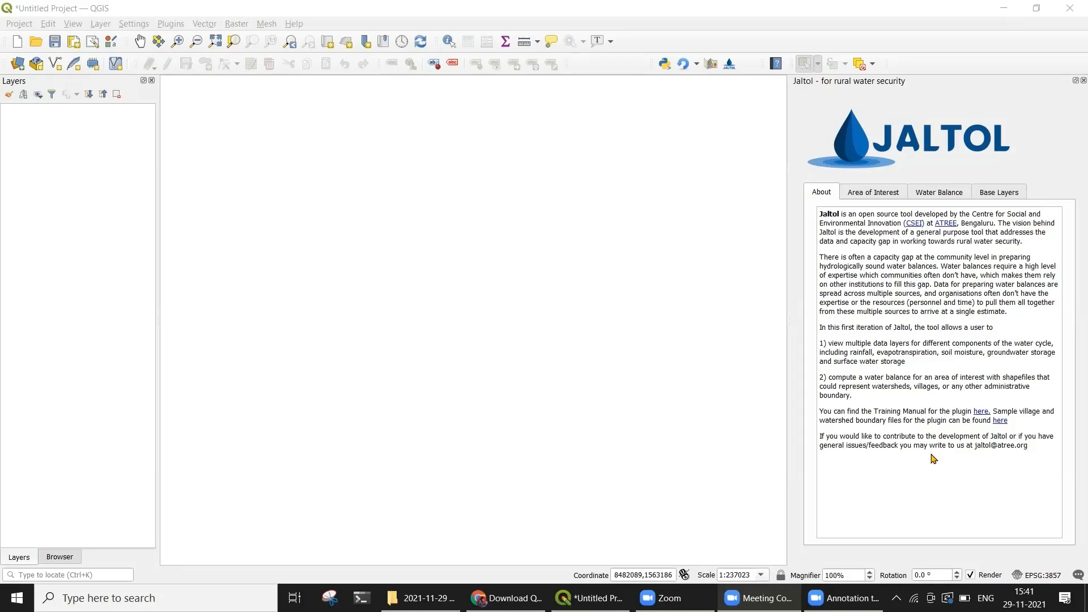
{"action": "mouse_move", "coordinate": [999, 425]}
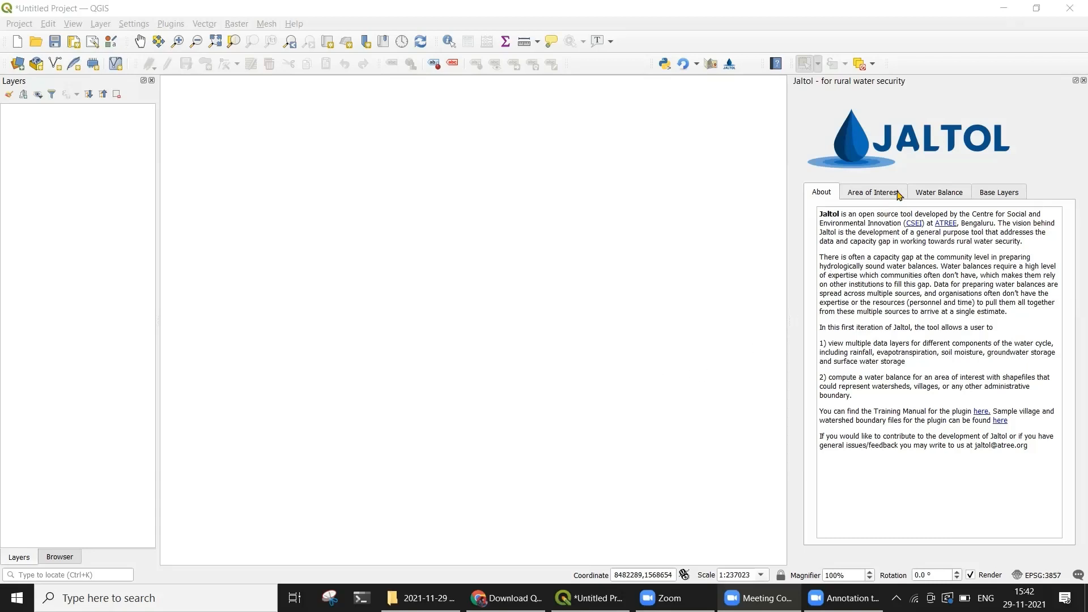
- Load village boundaries via Jaltol with Karnataka, Bagalkot and Mahalingpur (TMC) selected
{"action": "left_click", "coordinate": [874, 192]}
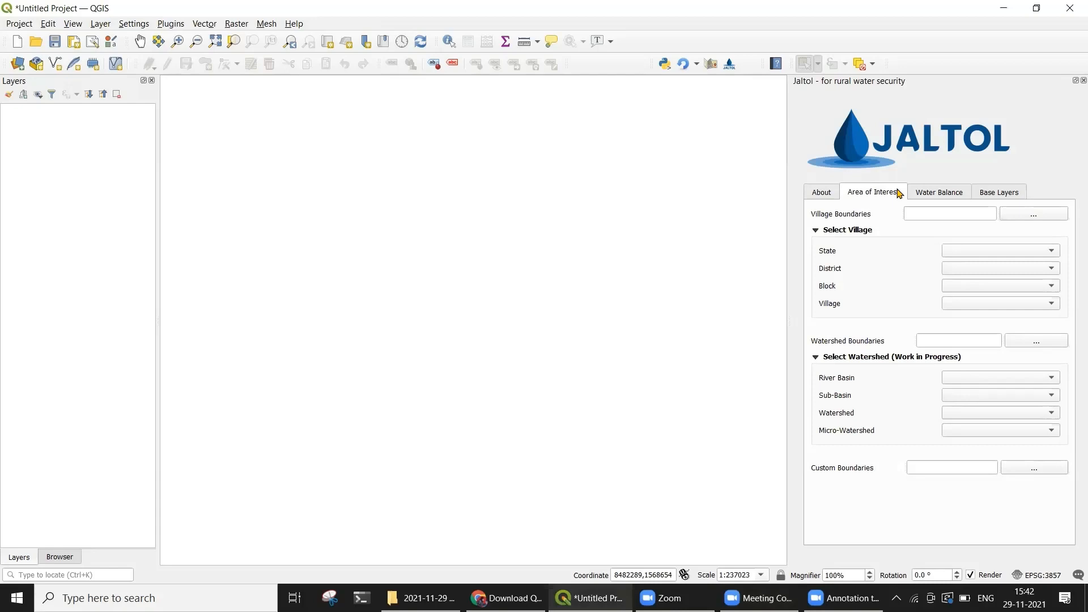
{"action": "mouse_move", "coordinate": [1059, 220]}
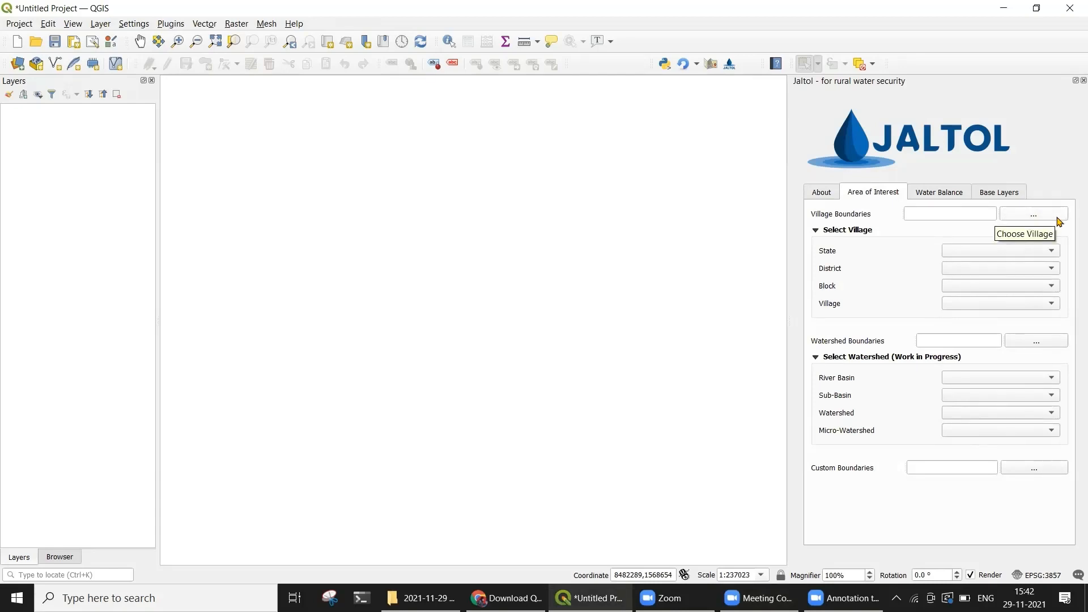
{"action": "mouse_move", "coordinate": [1049, 218]}
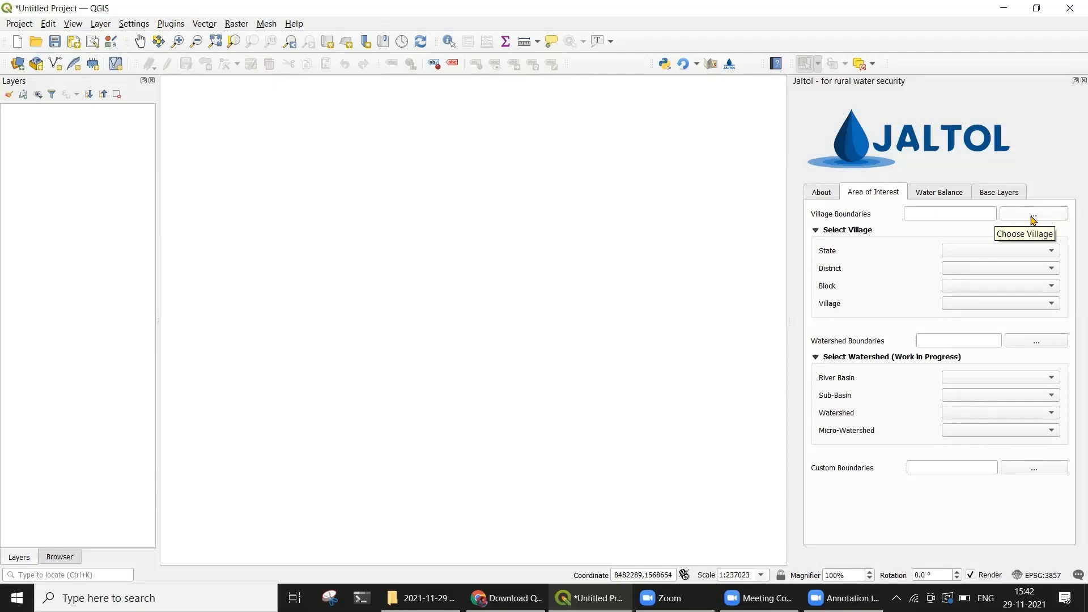
{"action": "mouse_move", "coordinate": [894, 374]}
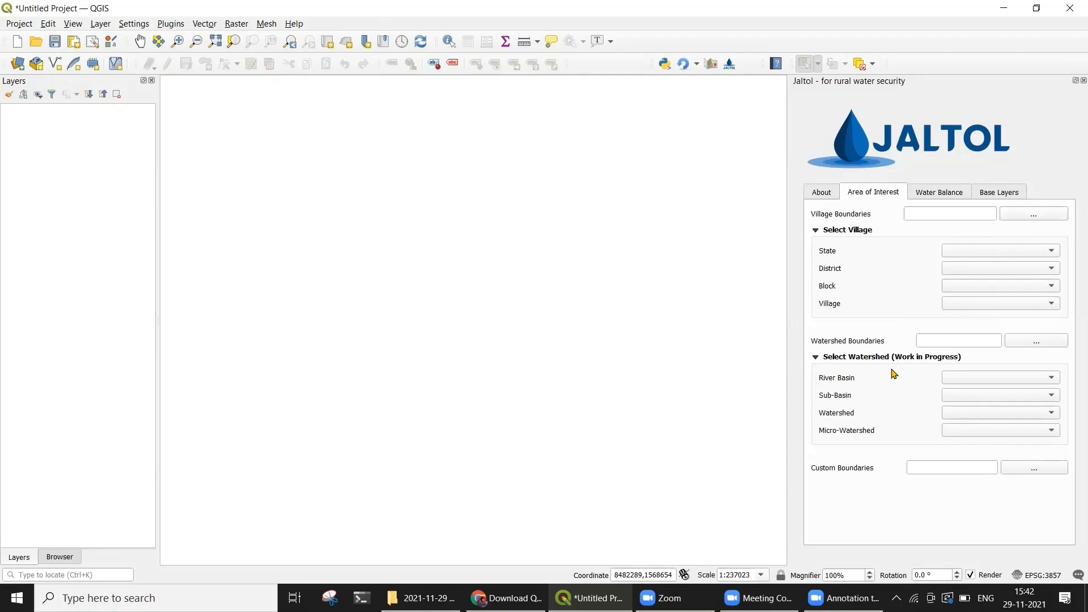
{"action": "mouse_move", "coordinate": [919, 492]}
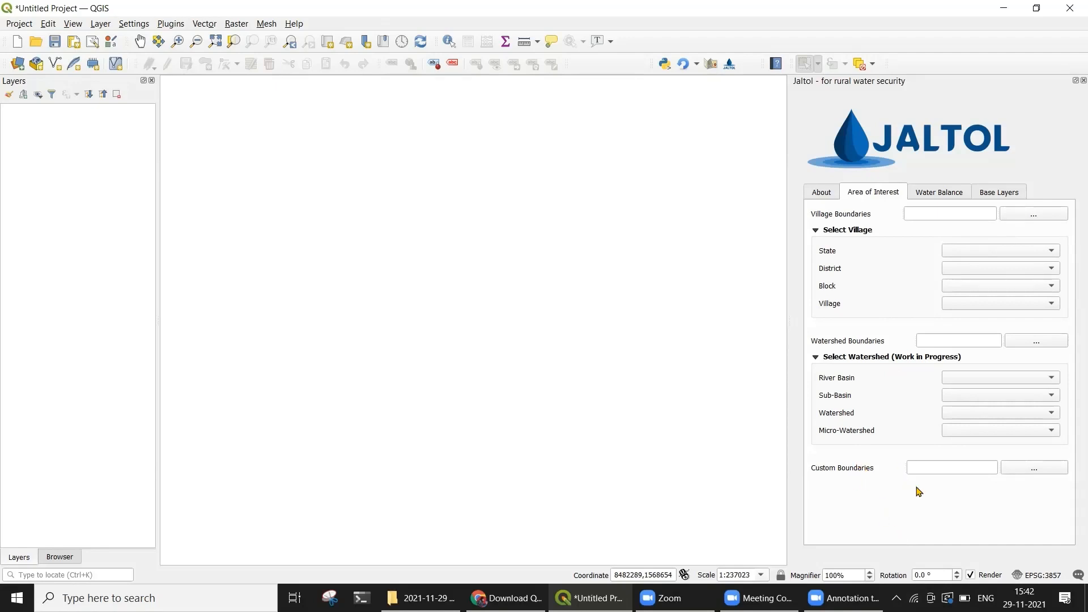
{"action": "left_click", "coordinate": [1035, 340]}
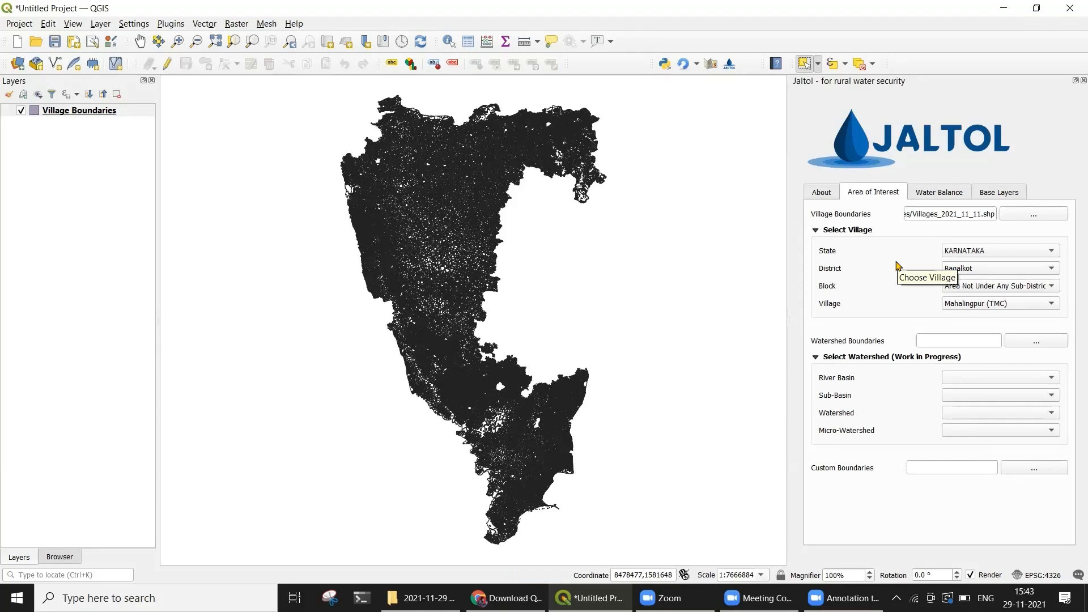
{"action": "mouse_move", "coordinate": [898, 266]}
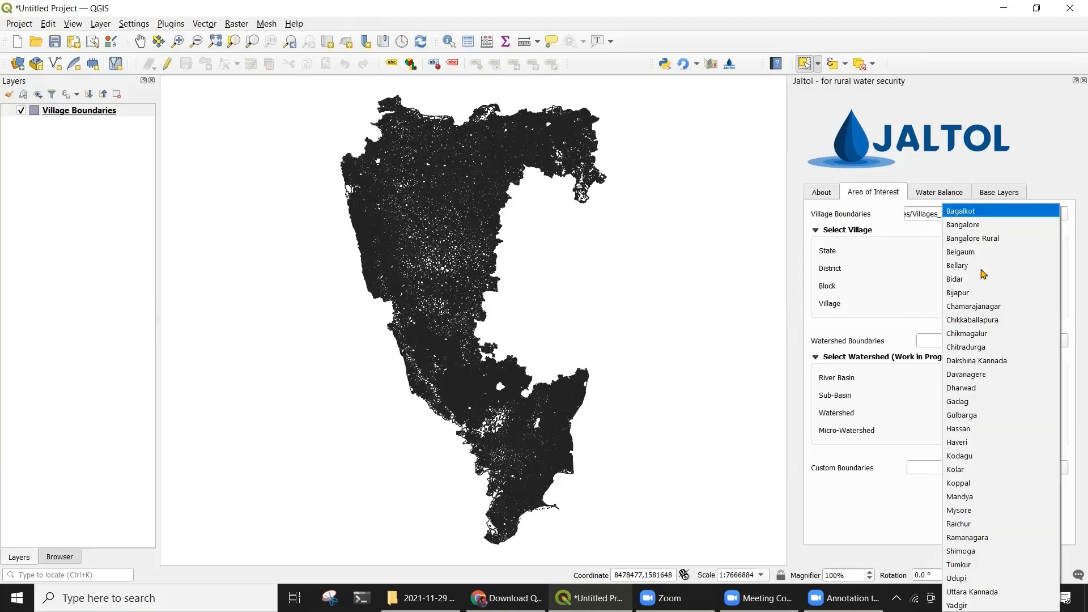
{"action": "mouse_move", "coordinate": [978, 364]}
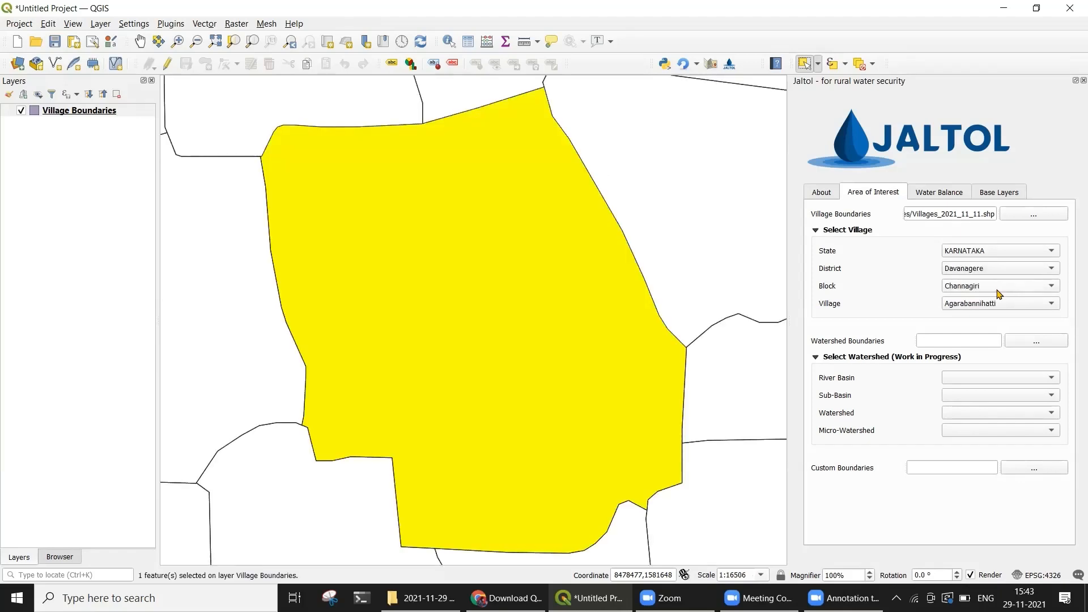
{"action": "mouse_move", "coordinate": [358, 304]}
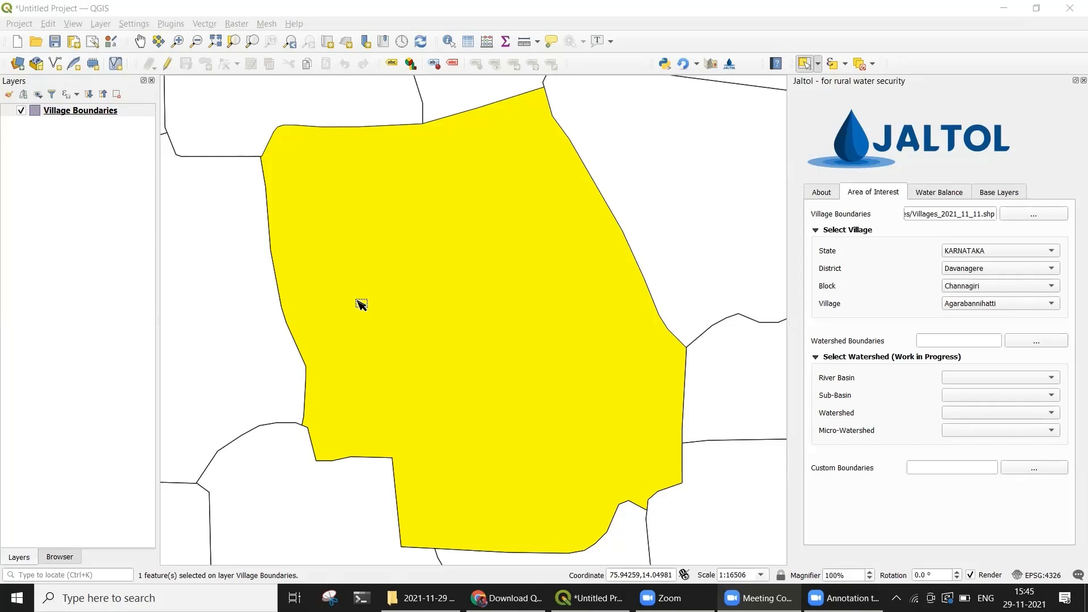
{"action": "mouse_move", "coordinate": [643, 373]}
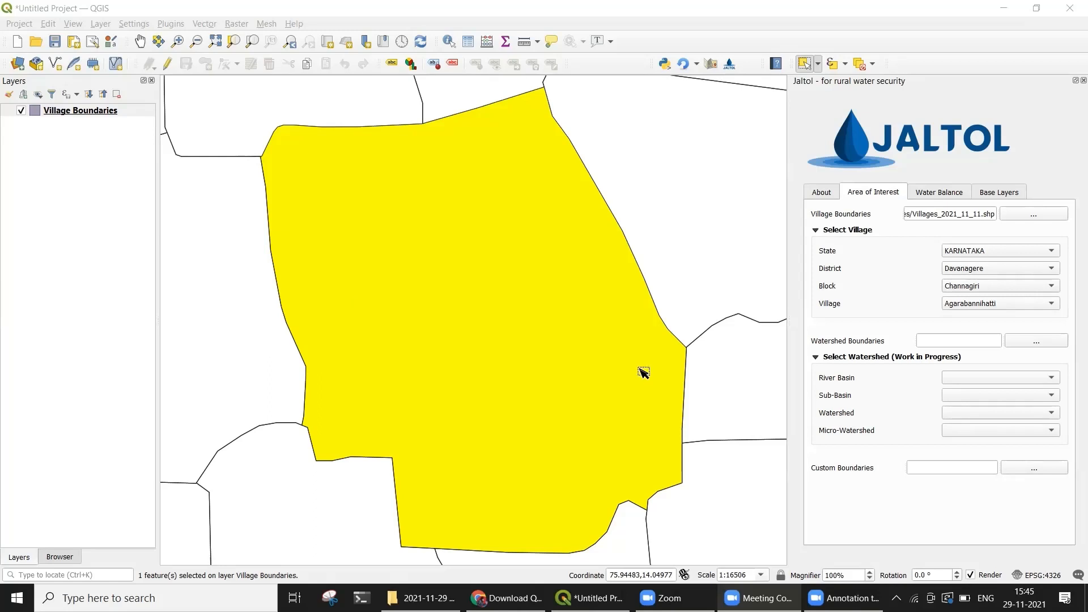
{"action": "mouse_move", "coordinate": [1013, 183]}
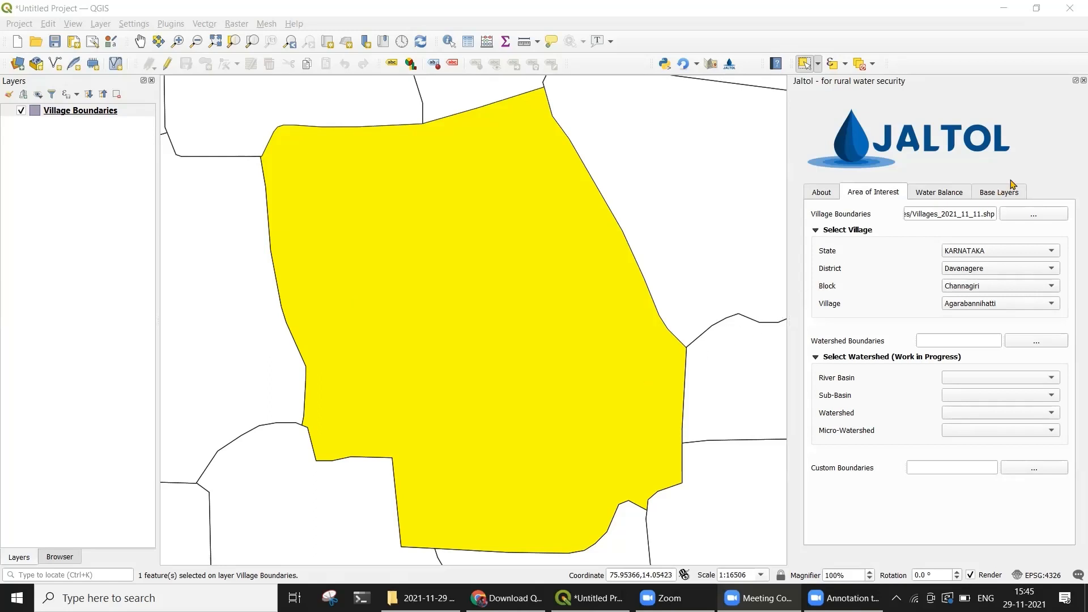
- Show Jaltol's Base Layers section offering 2015 LULC data, keeping Agarabannihatti selected
{"action": "left_click", "coordinate": [1000, 192]}
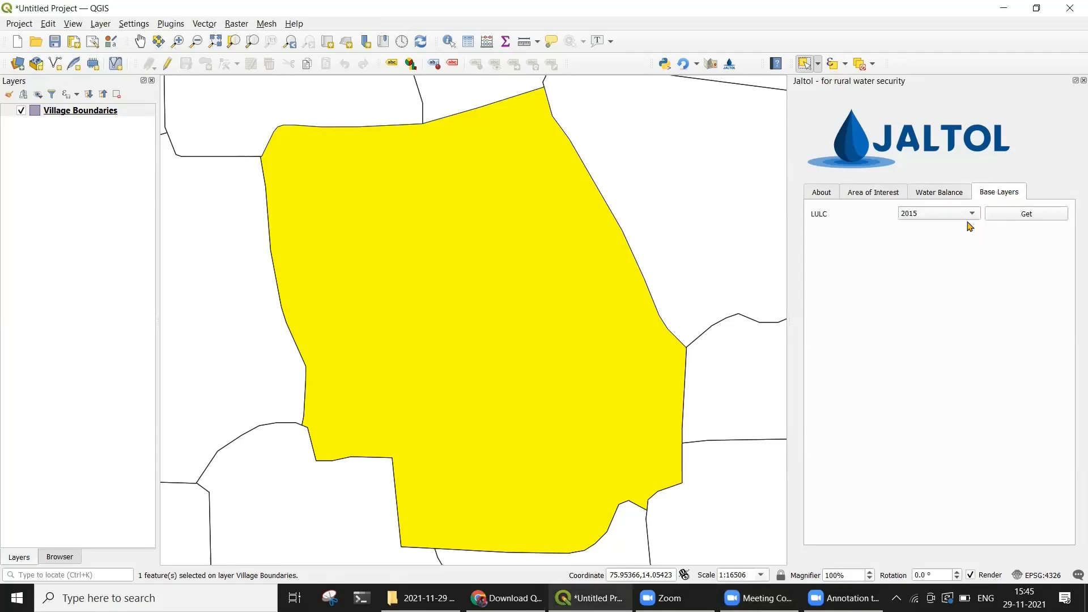
- Add the LULC 2015 layer with Agarabannihatti's boundary on top, and show the Browser
{"action": "left_click", "coordinate": [1027, 213]}
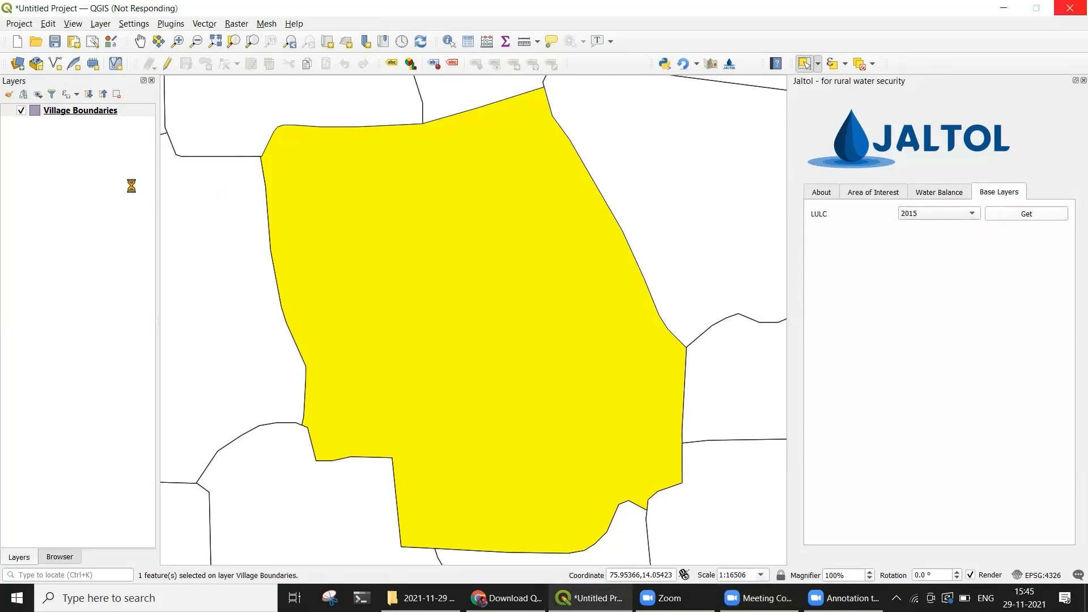
{"action": "left_click", "coordinate": [1026, 213]}
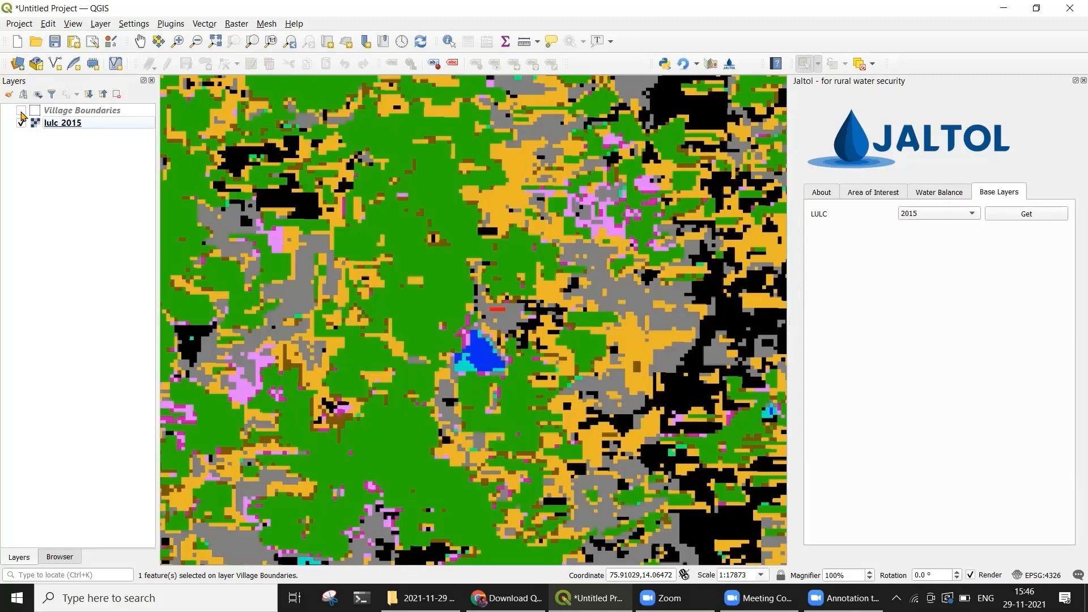
{"action": "left_click", "coordinate": [21, 111]}
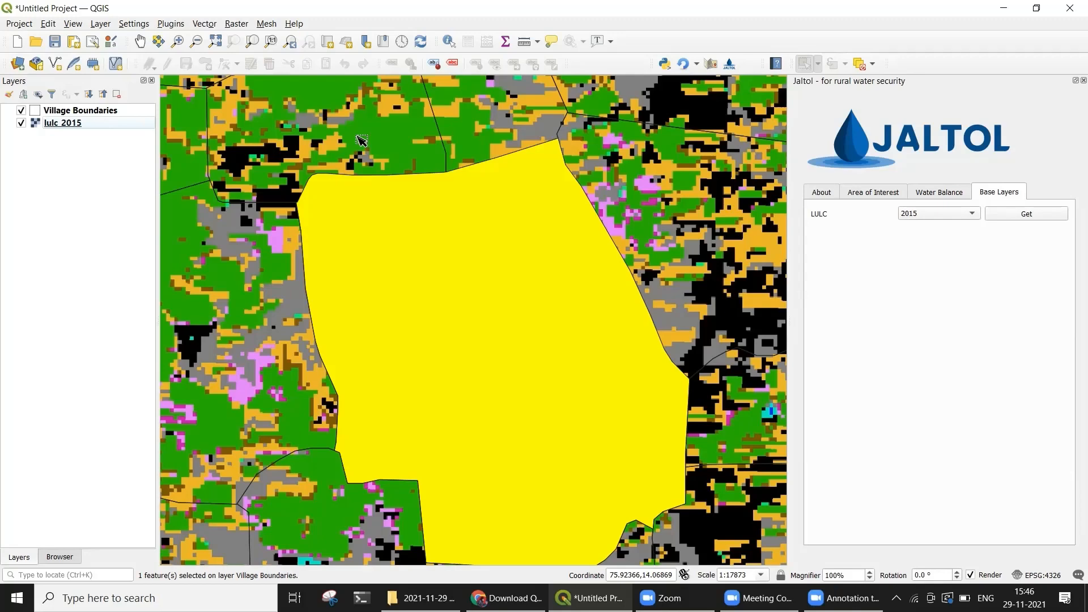
{"action": "mouse_move", "coordinate": [317, 204]}
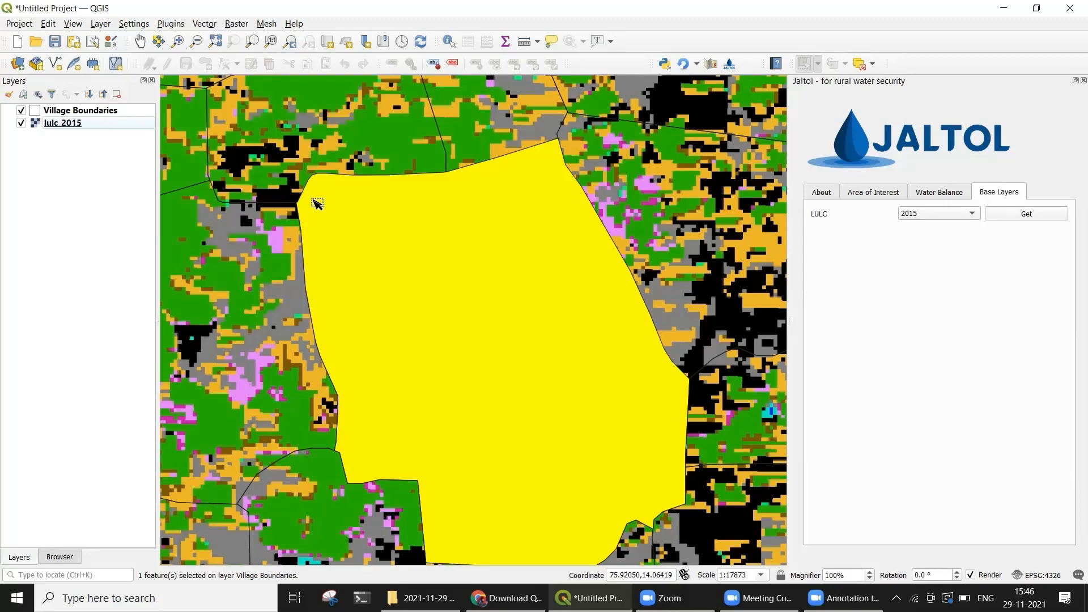
{"action": "mouse_move", "coordinate": [303, 216]}
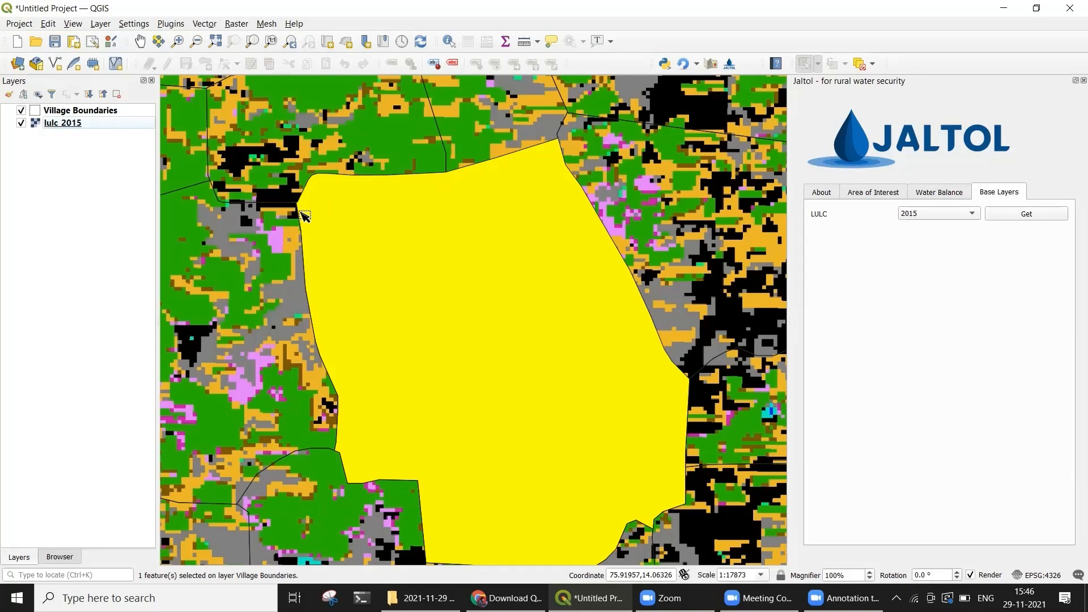
{"action": "mouse_move", "coordinate": [179, 217]}
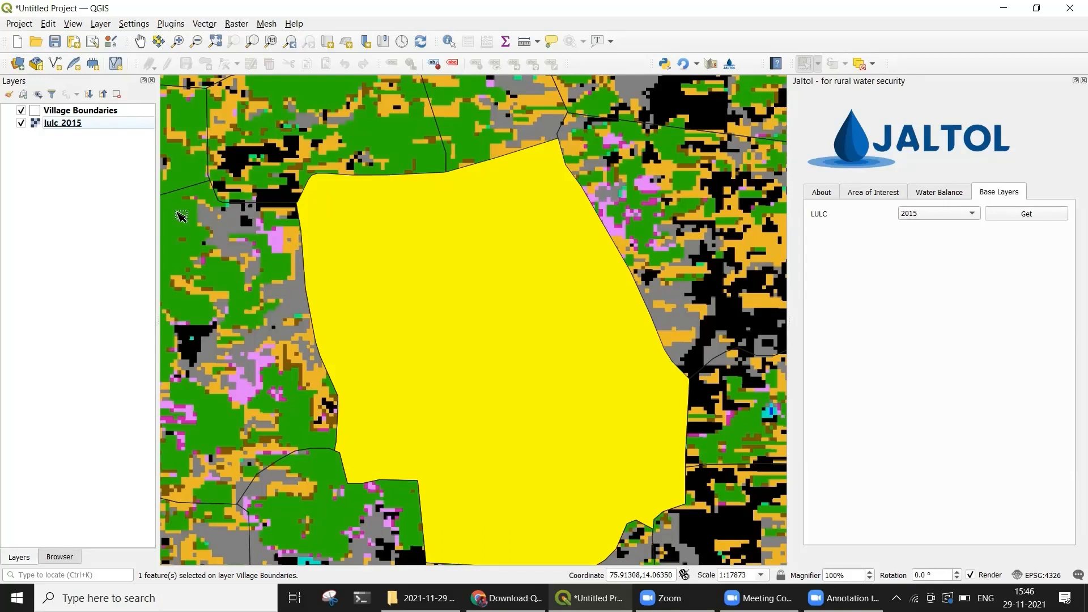
{"action": "mouse_move", "coordinate": [53, 565]}
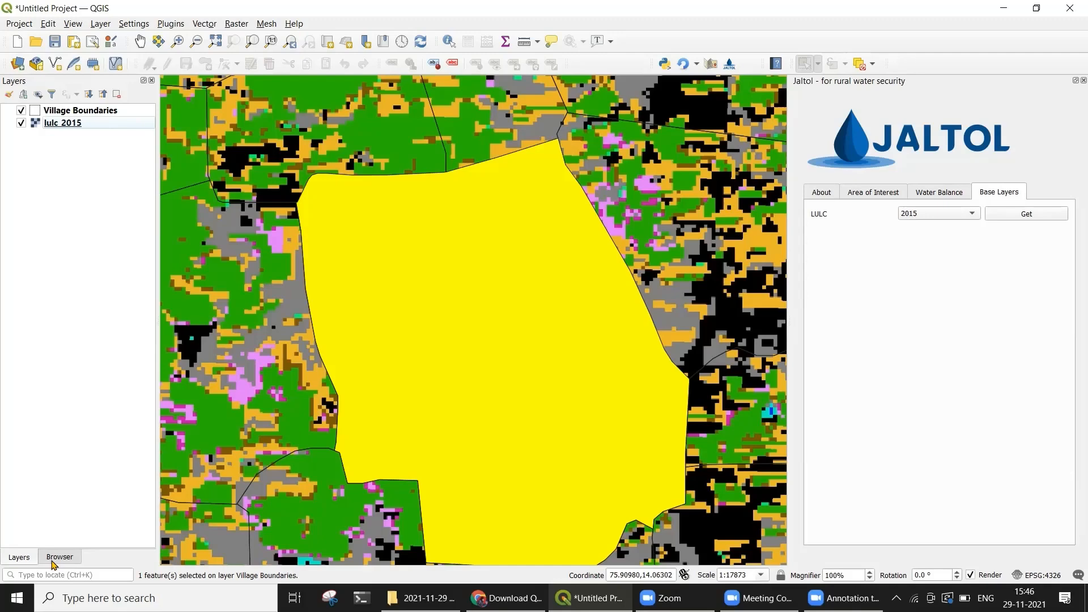
{"action": "left_click", "coordinate": [59, 556]}
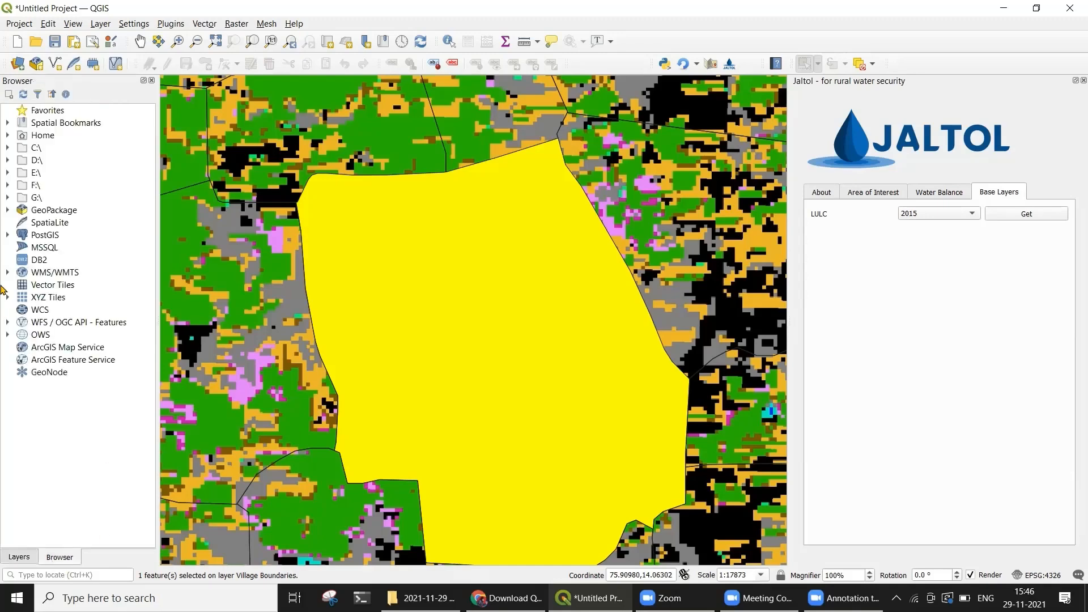
- Add Google Satellite Hybrid from XYZ Tiles beneath the village boundary layer
{"action": "left_click", "coordinate": [5, 297]}
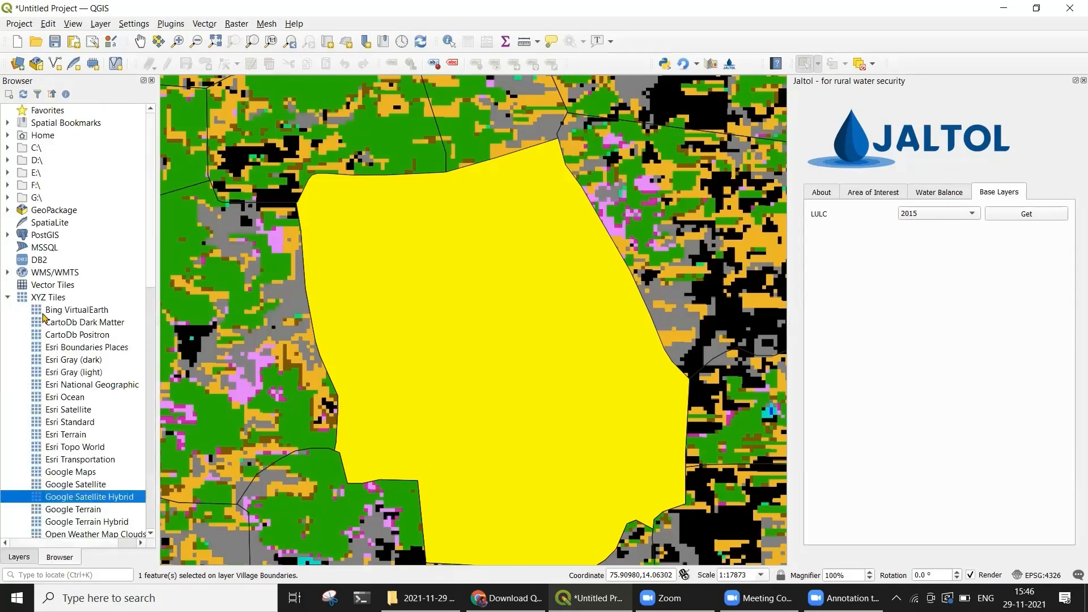
{"action": "scroll", "scroll_direction": "down", "scroll_amount": 3}
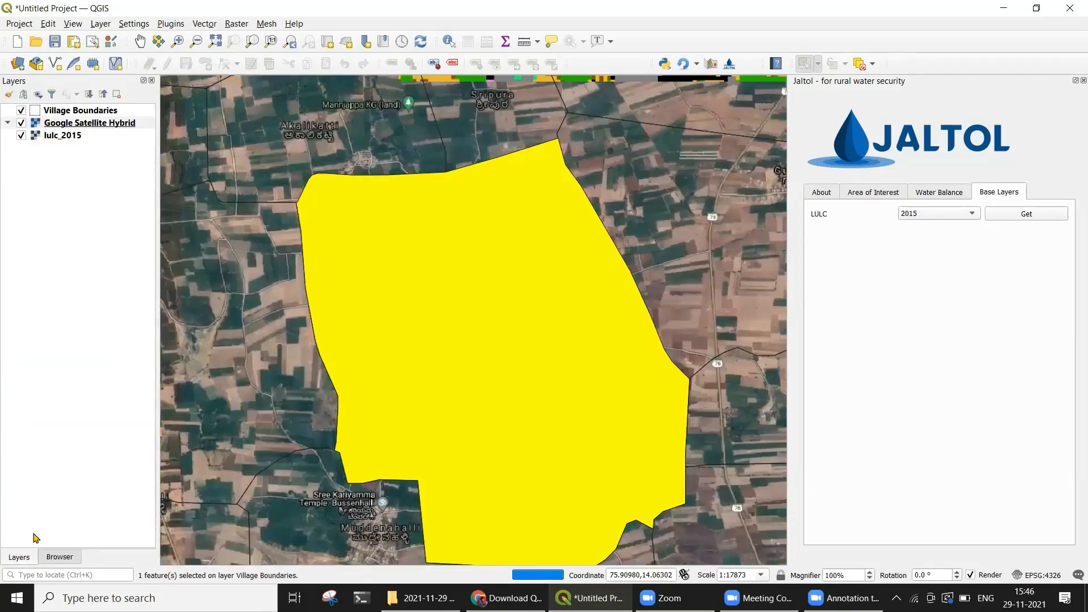
{"action": "left_click", "coordinate": [89, 122]}
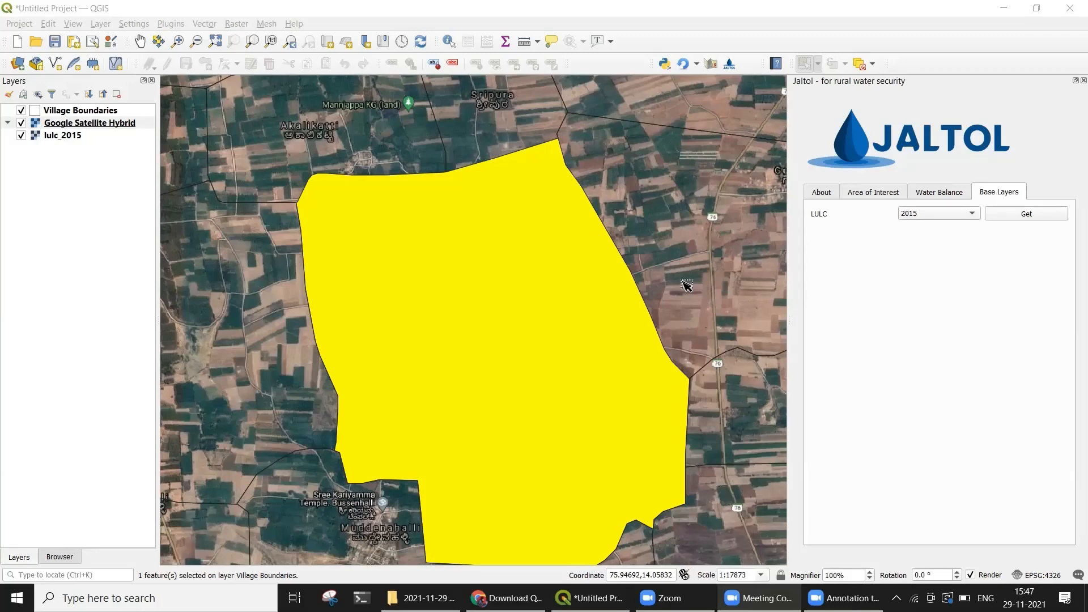
{"action": "mouse_move", "coordinate": [883, 286]}
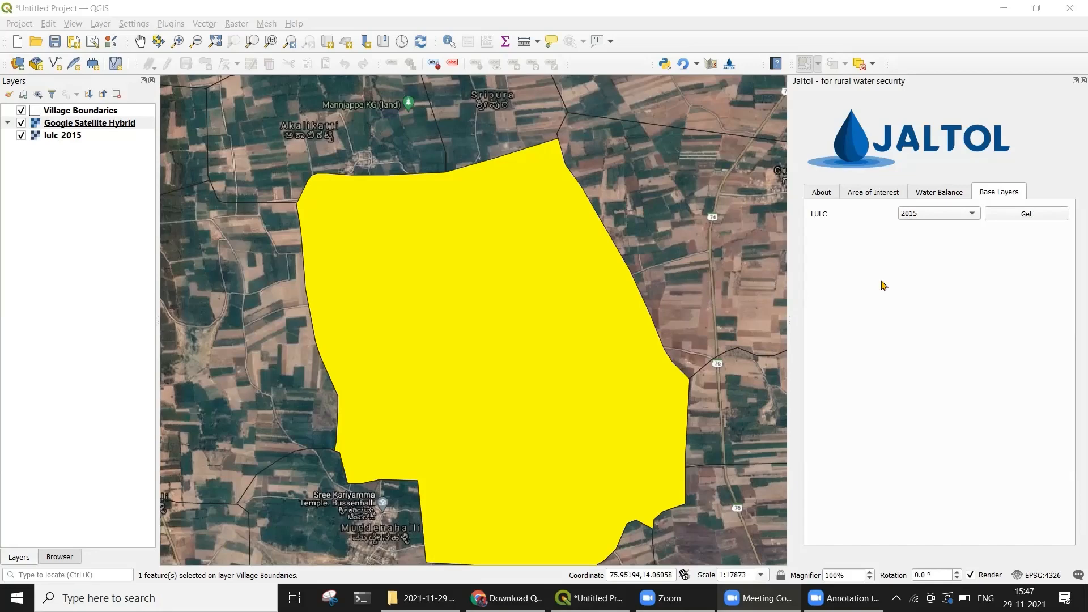
{"action": "left_click", "coordinate": [940, 191]}
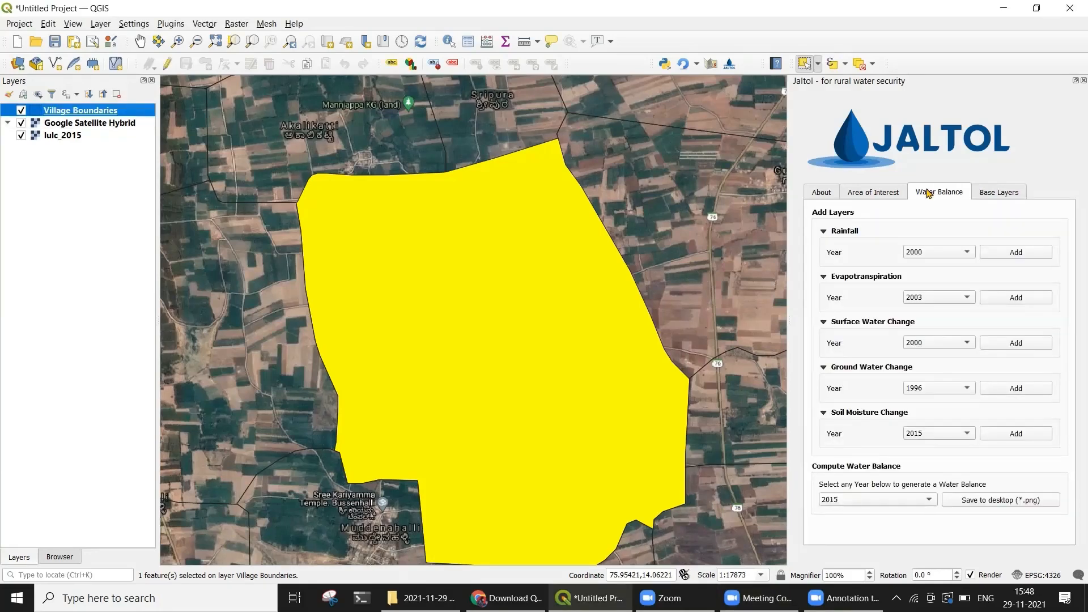
{"action": "mouse_move", "coordinate": [877, 458]}
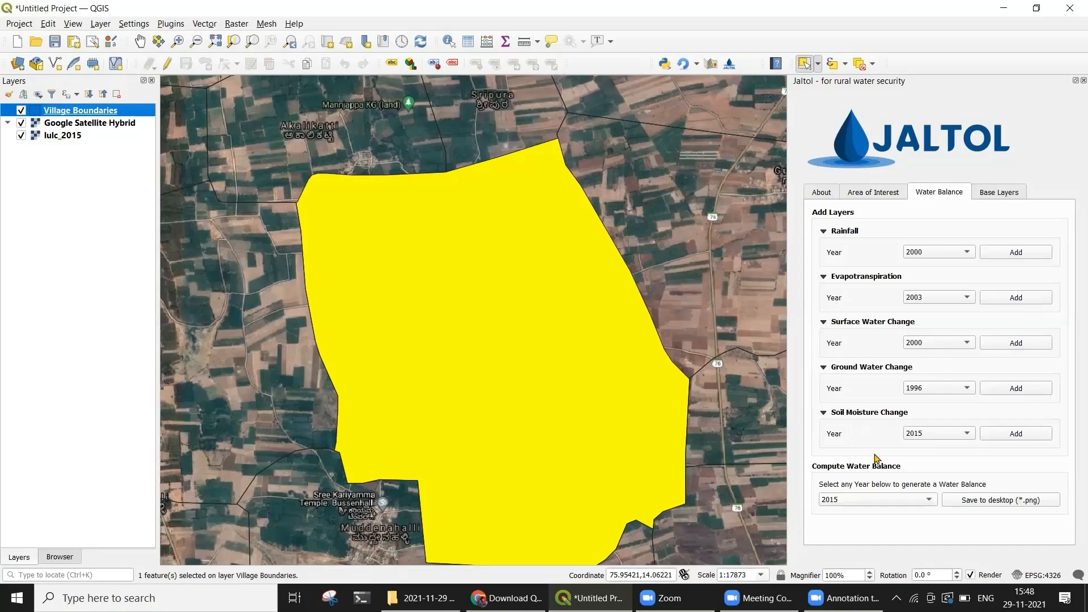
{"action": "mouse_move", "coordinate": [993, 503]}
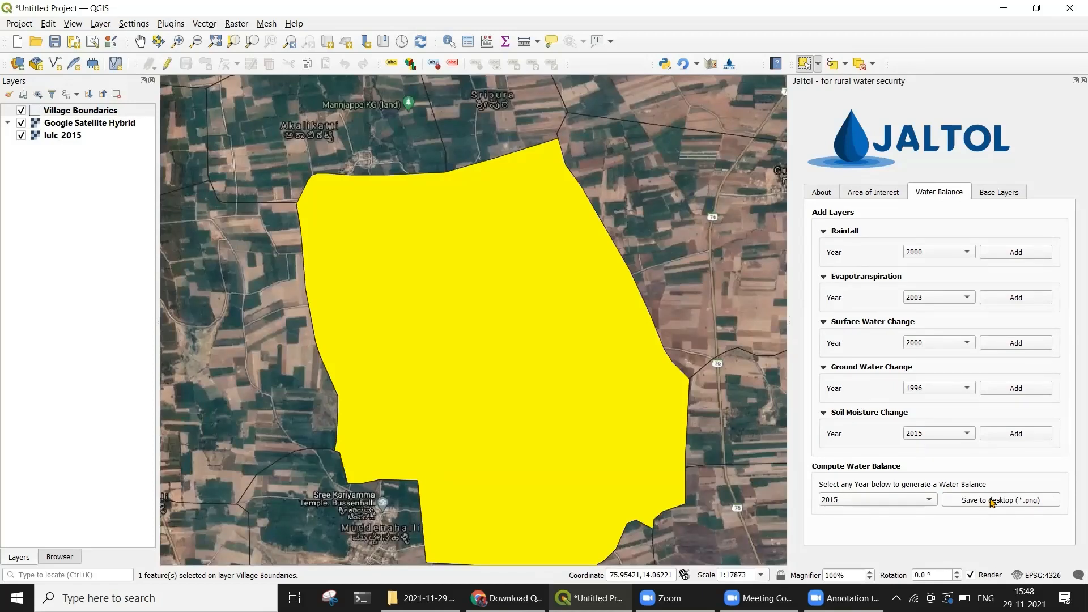
- Save the 2015 water balance PNG for Agarabannihatti to the desktop
{"action": "left_click", "coordinate": [1001, 500]}
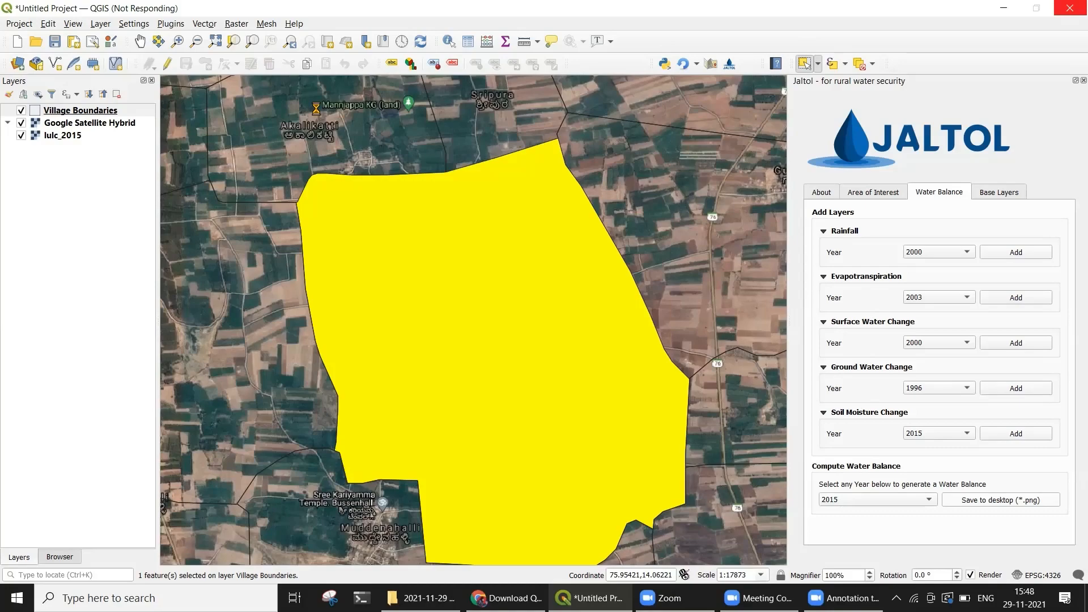
{"action": "left_click", "coordinate": [1001, 500]}
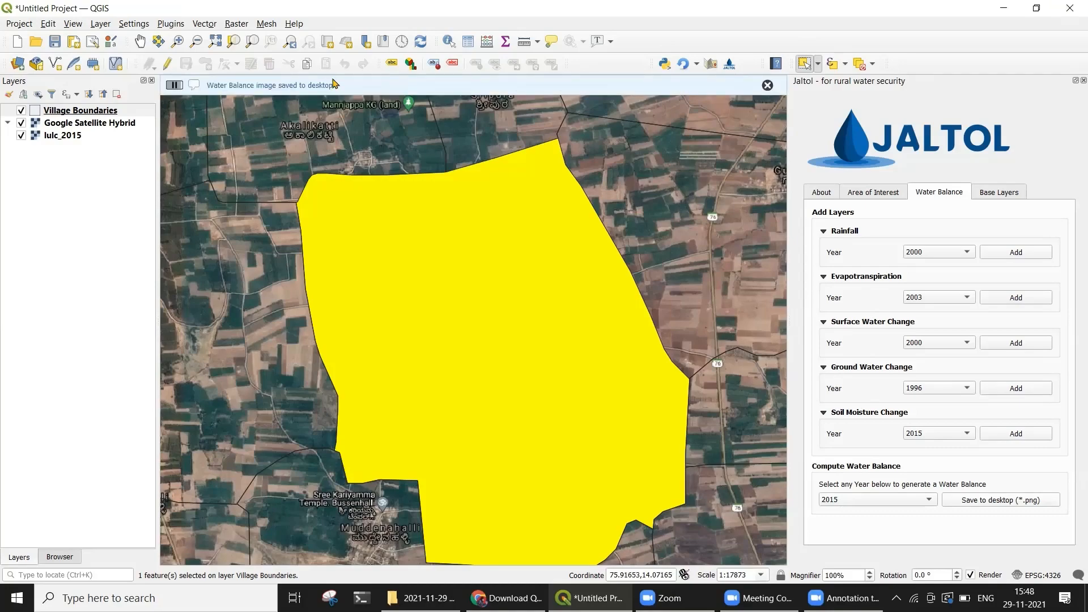
- Review water_balance.png for 2015-16: precipitation 715 mm, evapotranspiration 880 mm
{"action": "left_click", "coordinate": [1001, 500]}
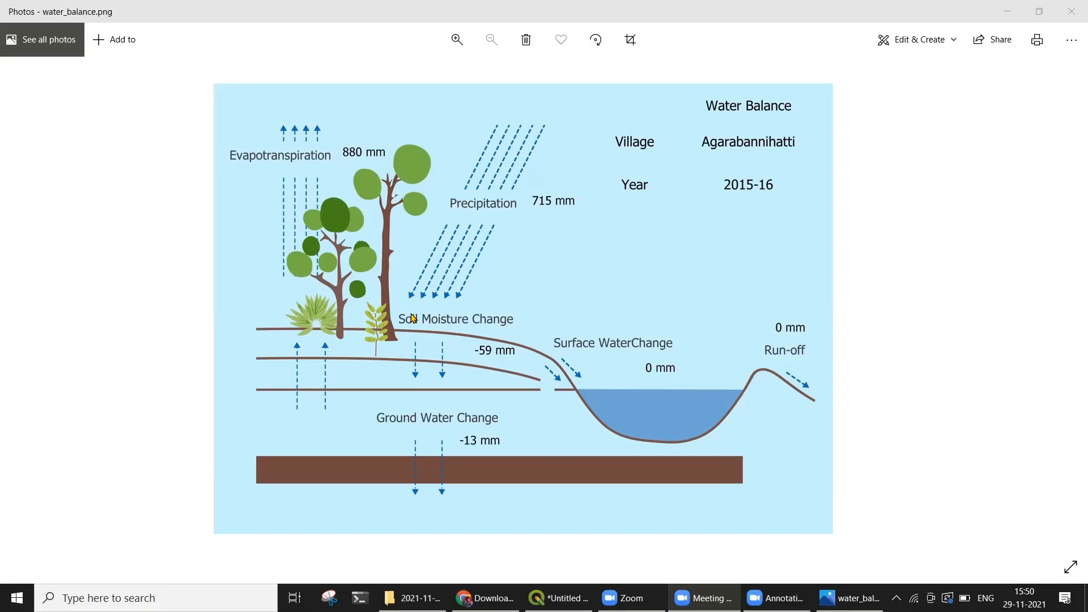
{"action": "mouse_move", "coordinate": [787, 298]}
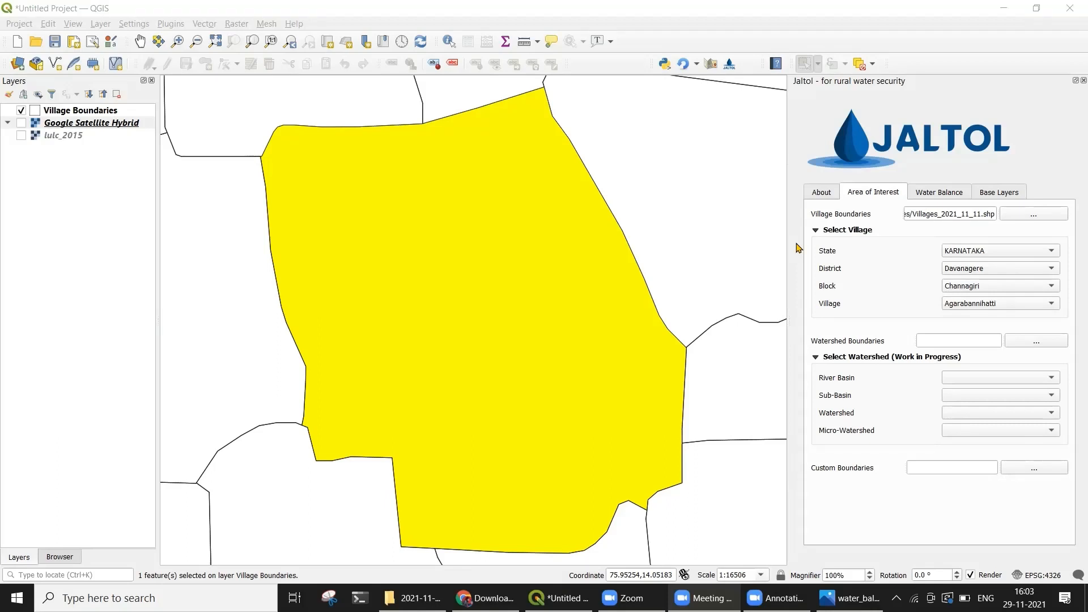
- Add the 2015 rainfall layer from Jaltol's Water Balance section
{"action": "left_click", "coordinate": [939, 192]}
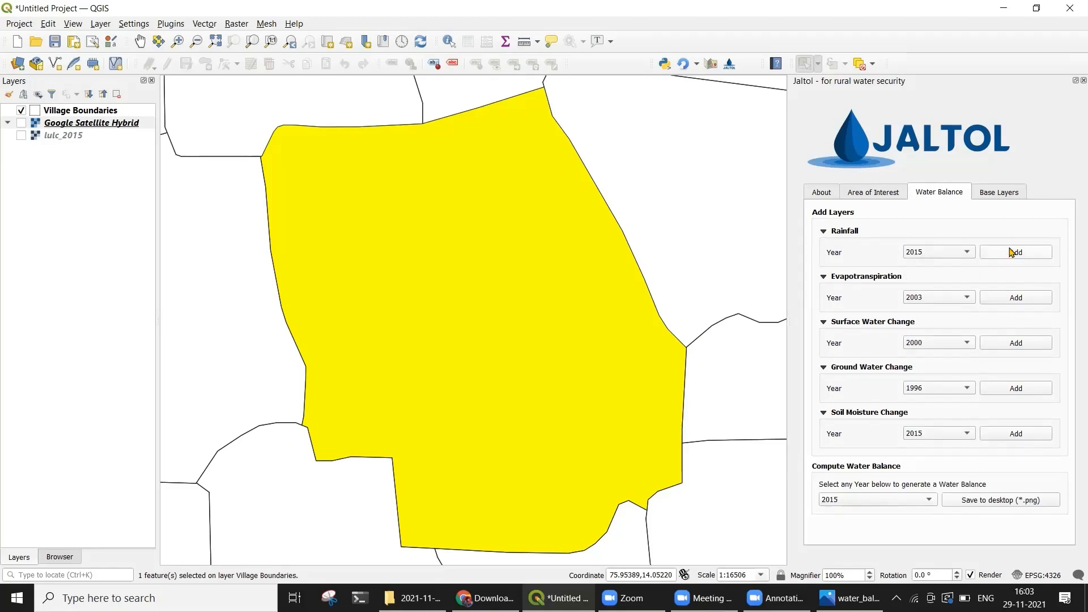
{"action": "left_click", "coordinate": [1016, 251]}
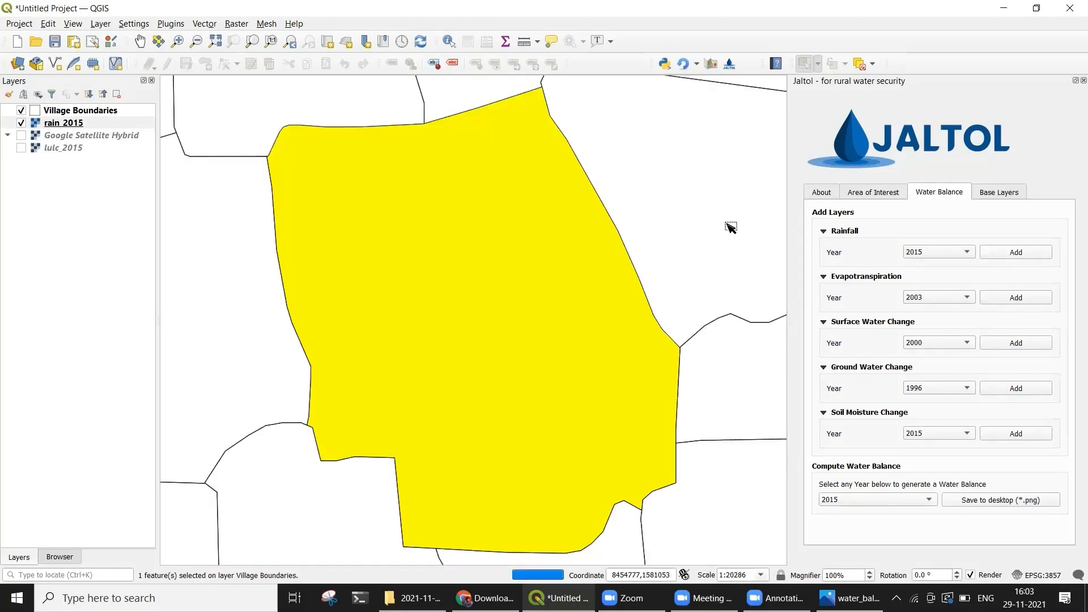
{"action": "mouse_move", "coordinate": [652, 199]}
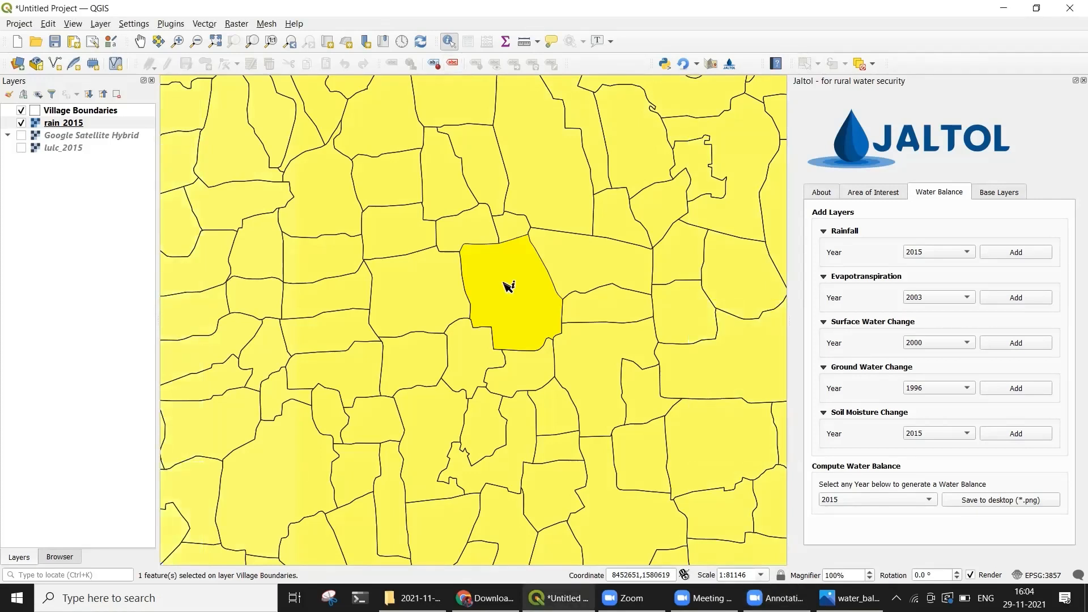
{"action": "mouse_move", "coordinate": [507, 295]}
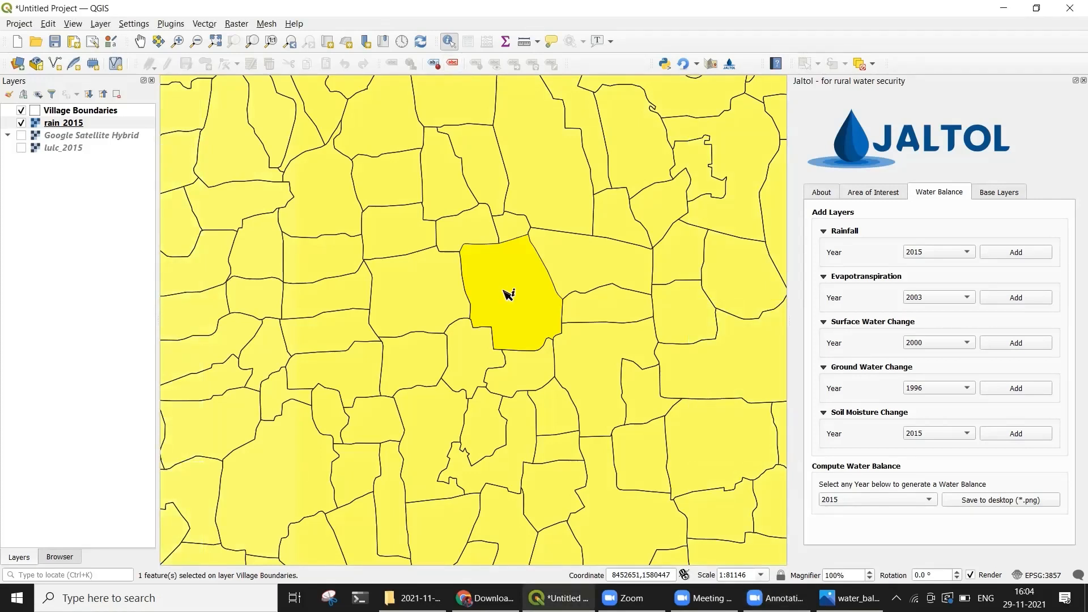
- Read Agarabannihatti's rain_2015 value (about 715), then add the et_2015 evapotranspiration layer
{"action": "left_click", "coordinate": [506, 295]}
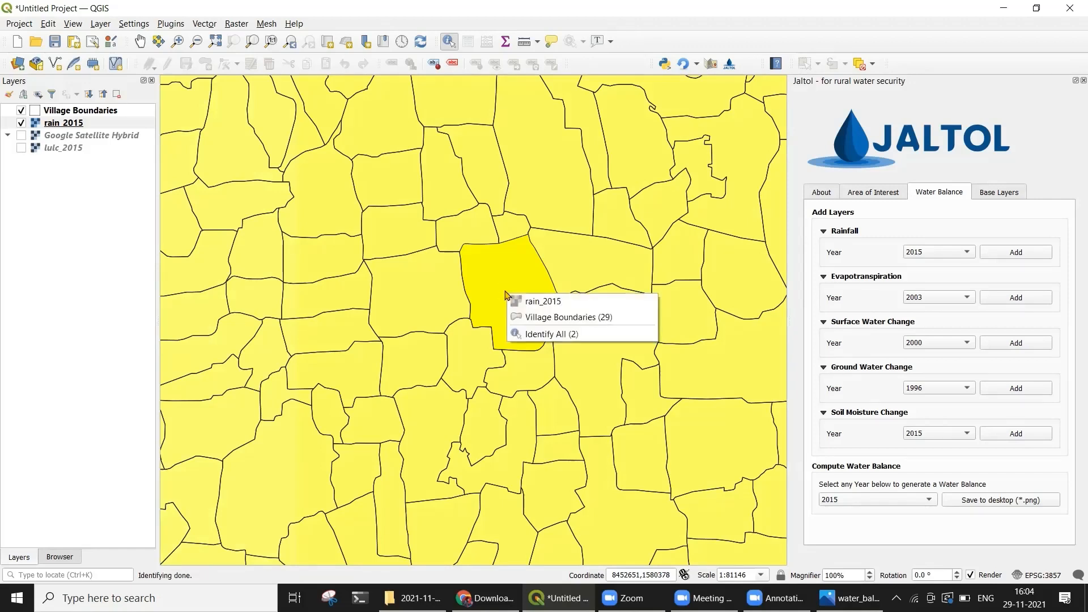
{"action": "left_click", "coordinate": [532, 302]}
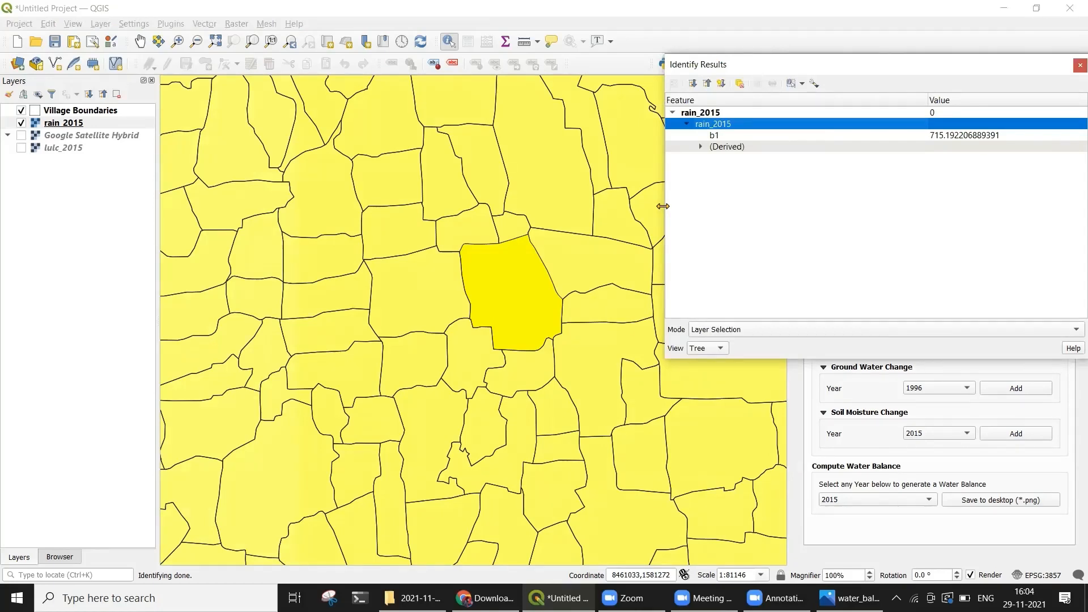
{"action": "mouse_move", "coordinate": [977, 183]}
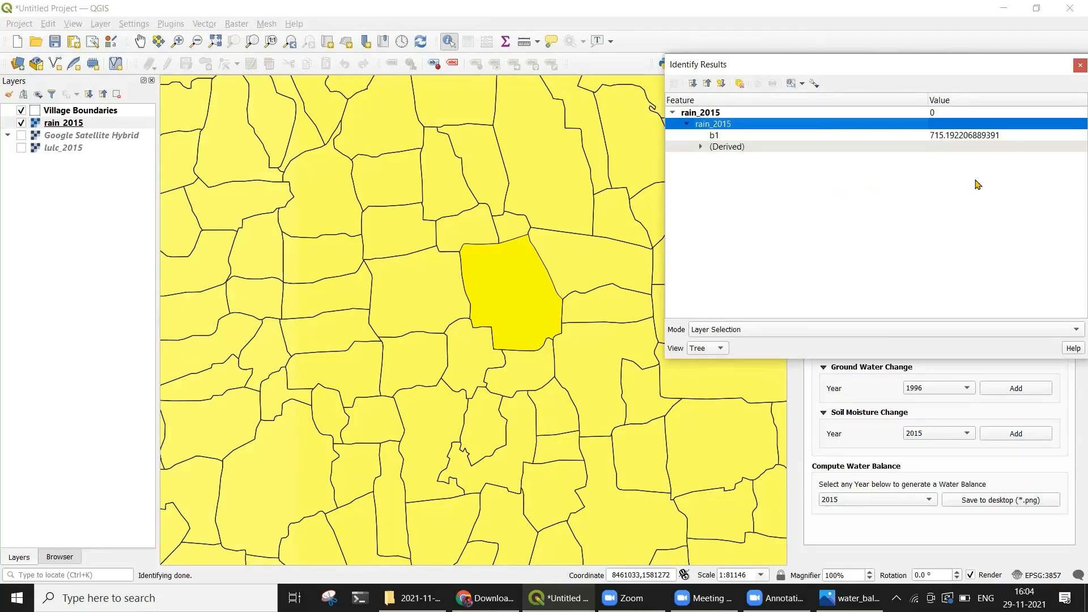
{"action": "mouse_move", "coordinate": [949, 142]}
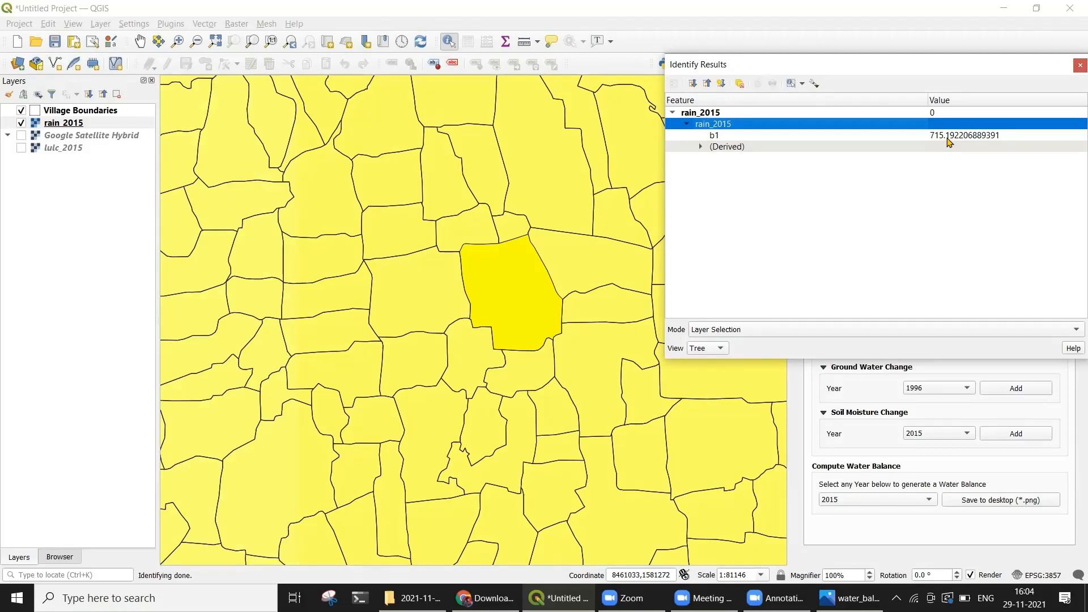
{"action": "mouse_move", "coordinate": [662, 206]}
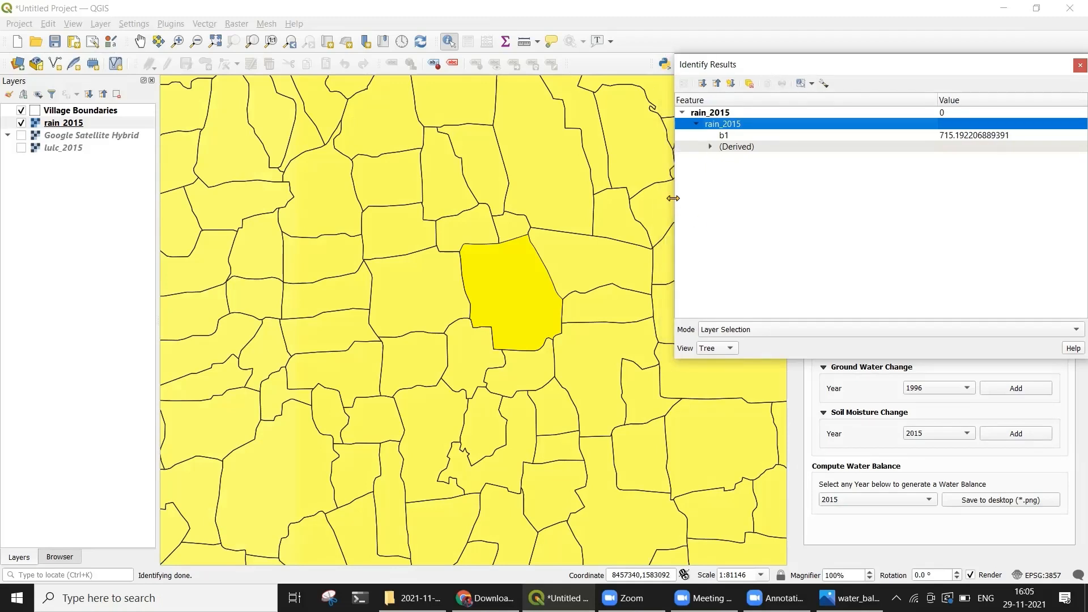
{"action": "left_click", "coordinate": [1081, 65]}
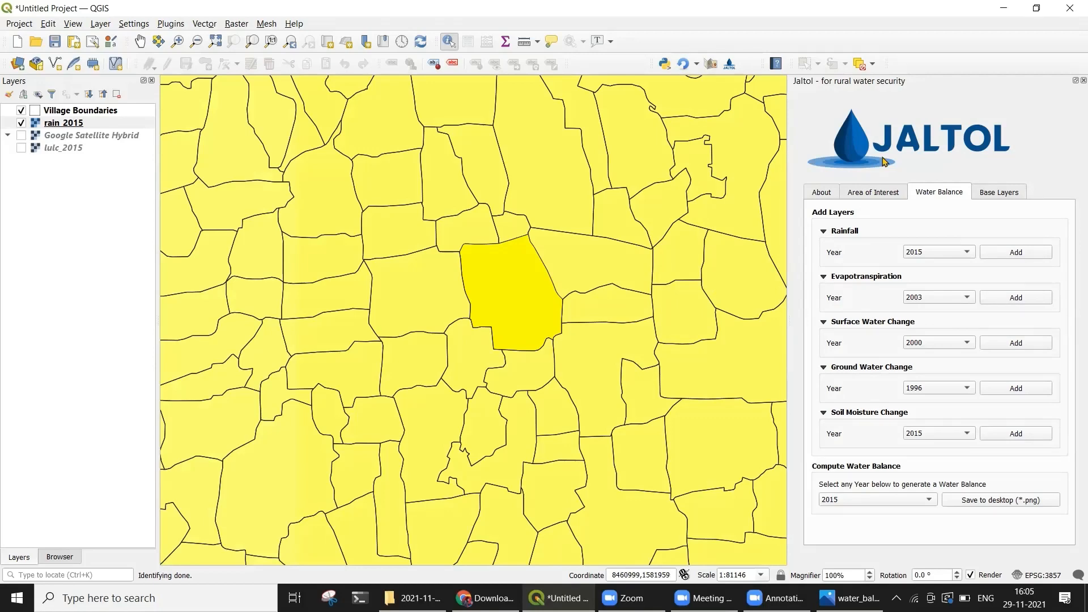
{"action": "left_click", "coordinate": [1015, 298]}
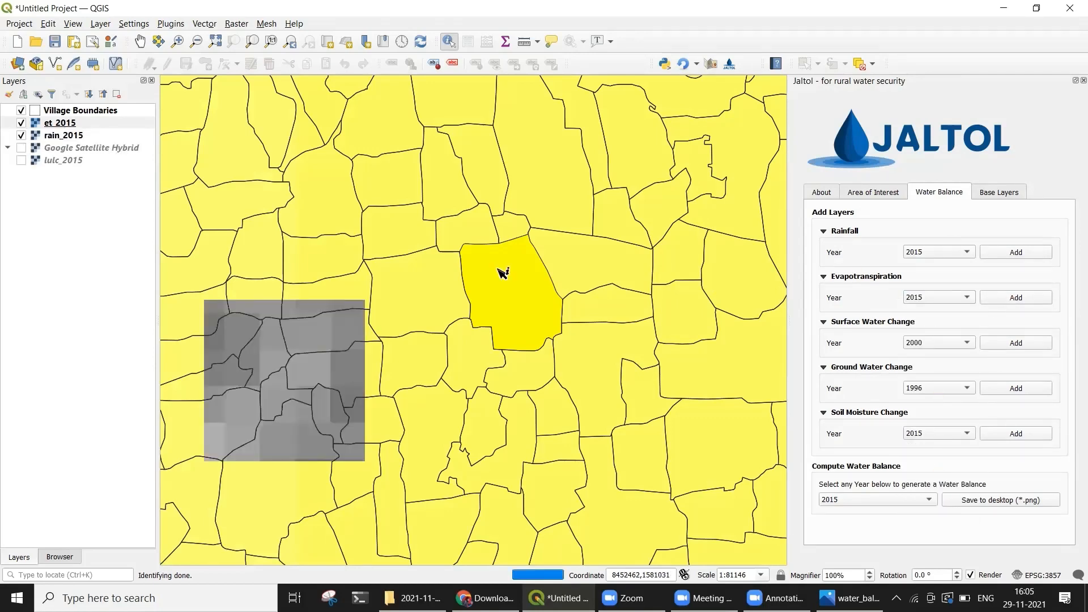
{"action": "left_click", "coordinate": [21, 122]}
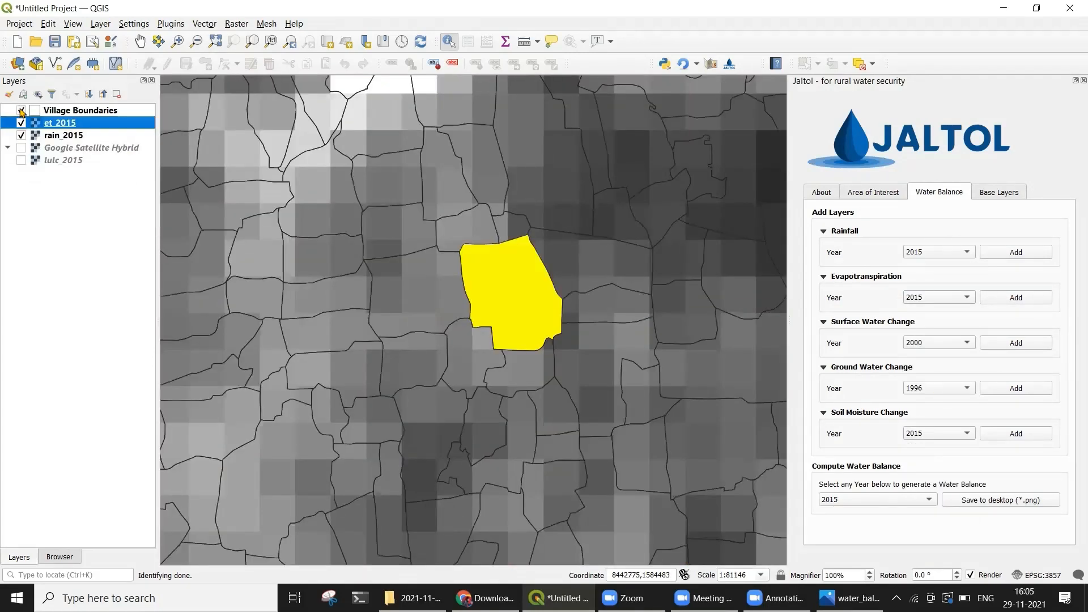